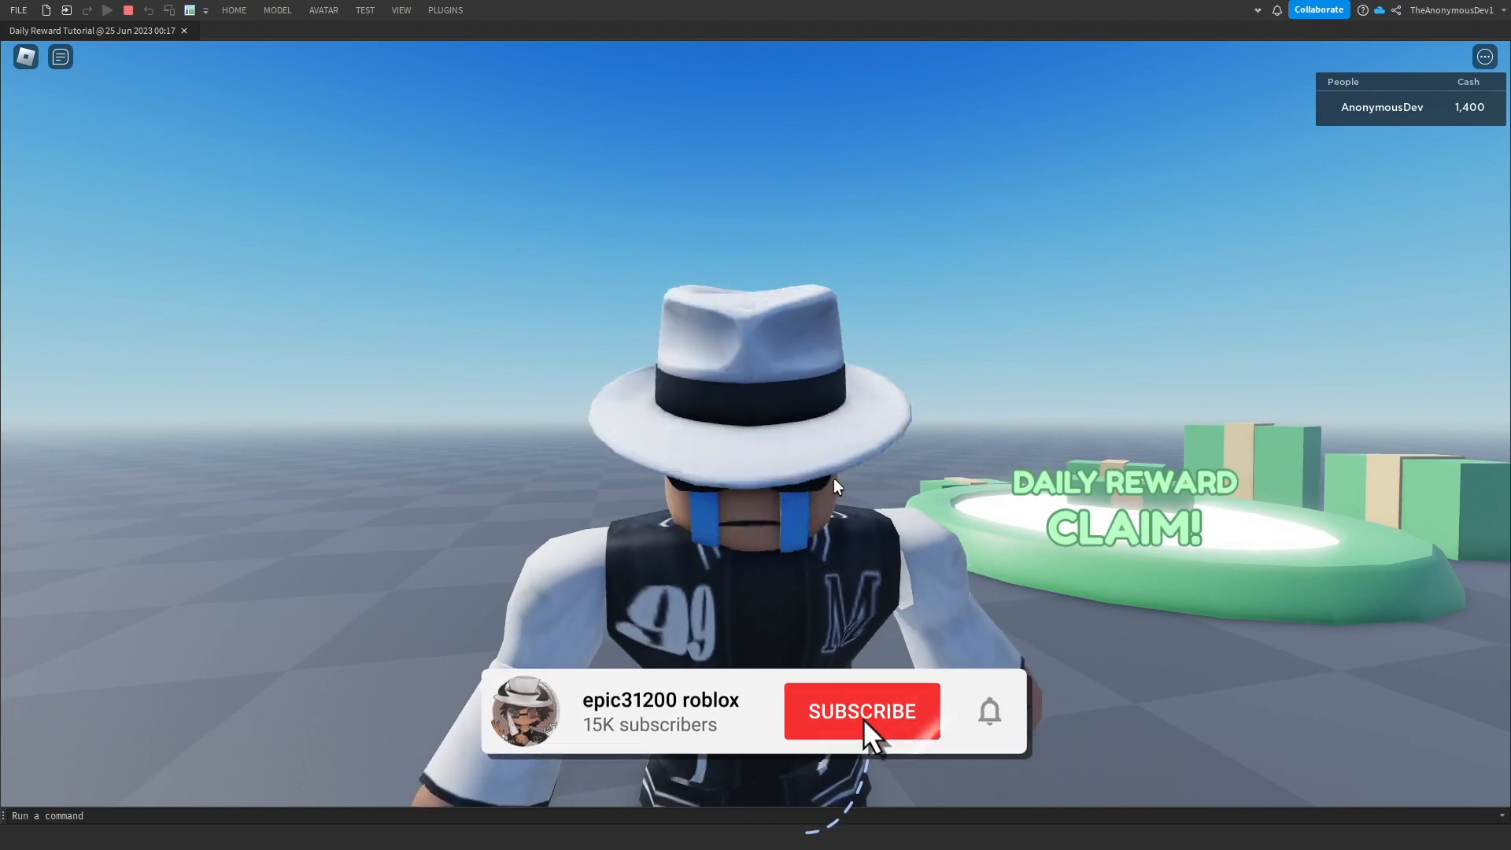
# - Get the Daily Reward model from the Creator Marketplace and insert it into the workspace
pyautogui.click(861, 710)
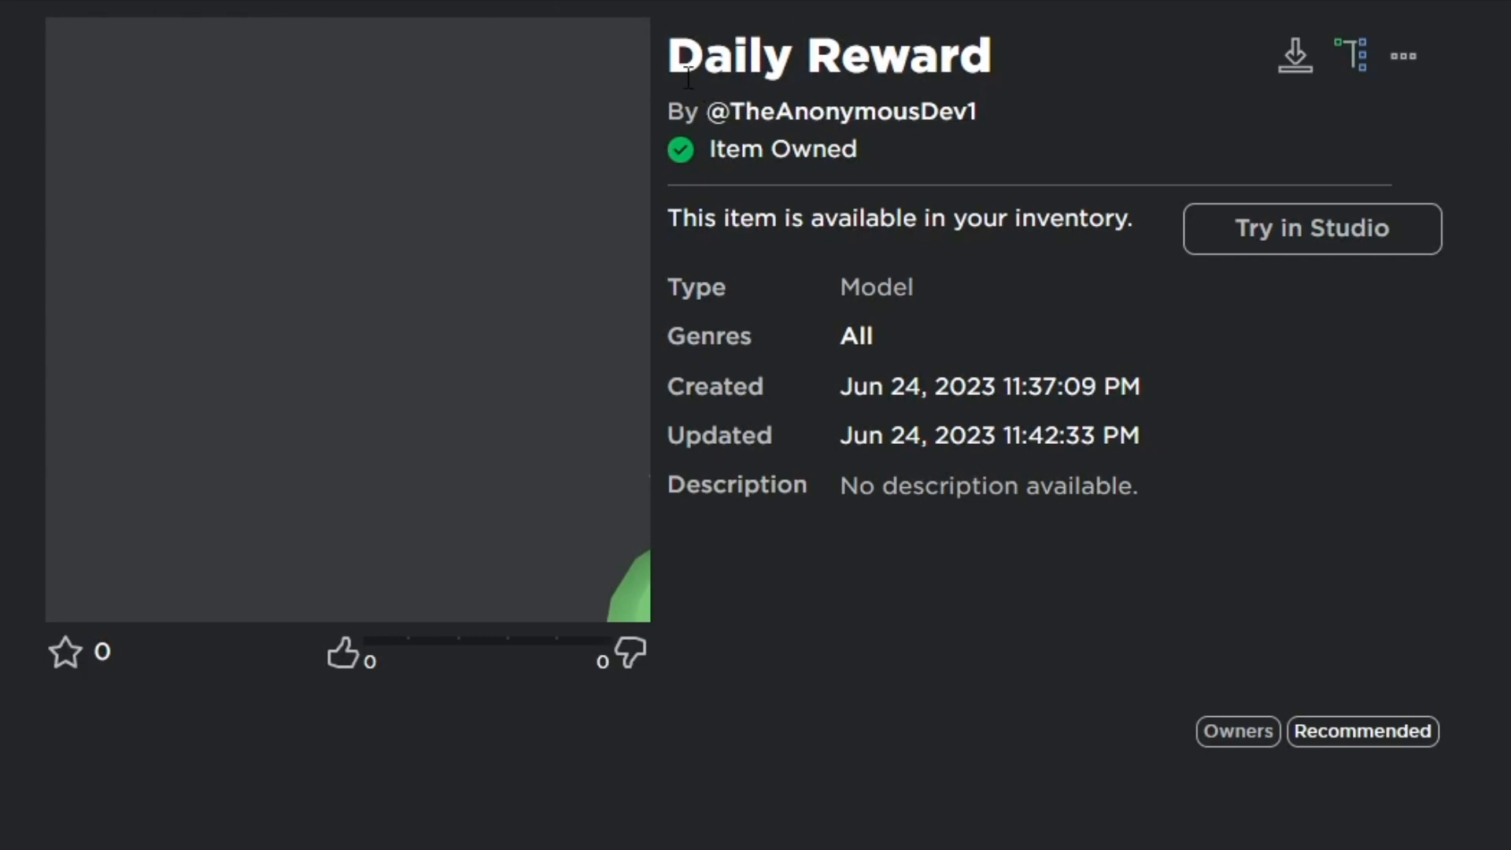
pyautogui.moveTo(960, 499)
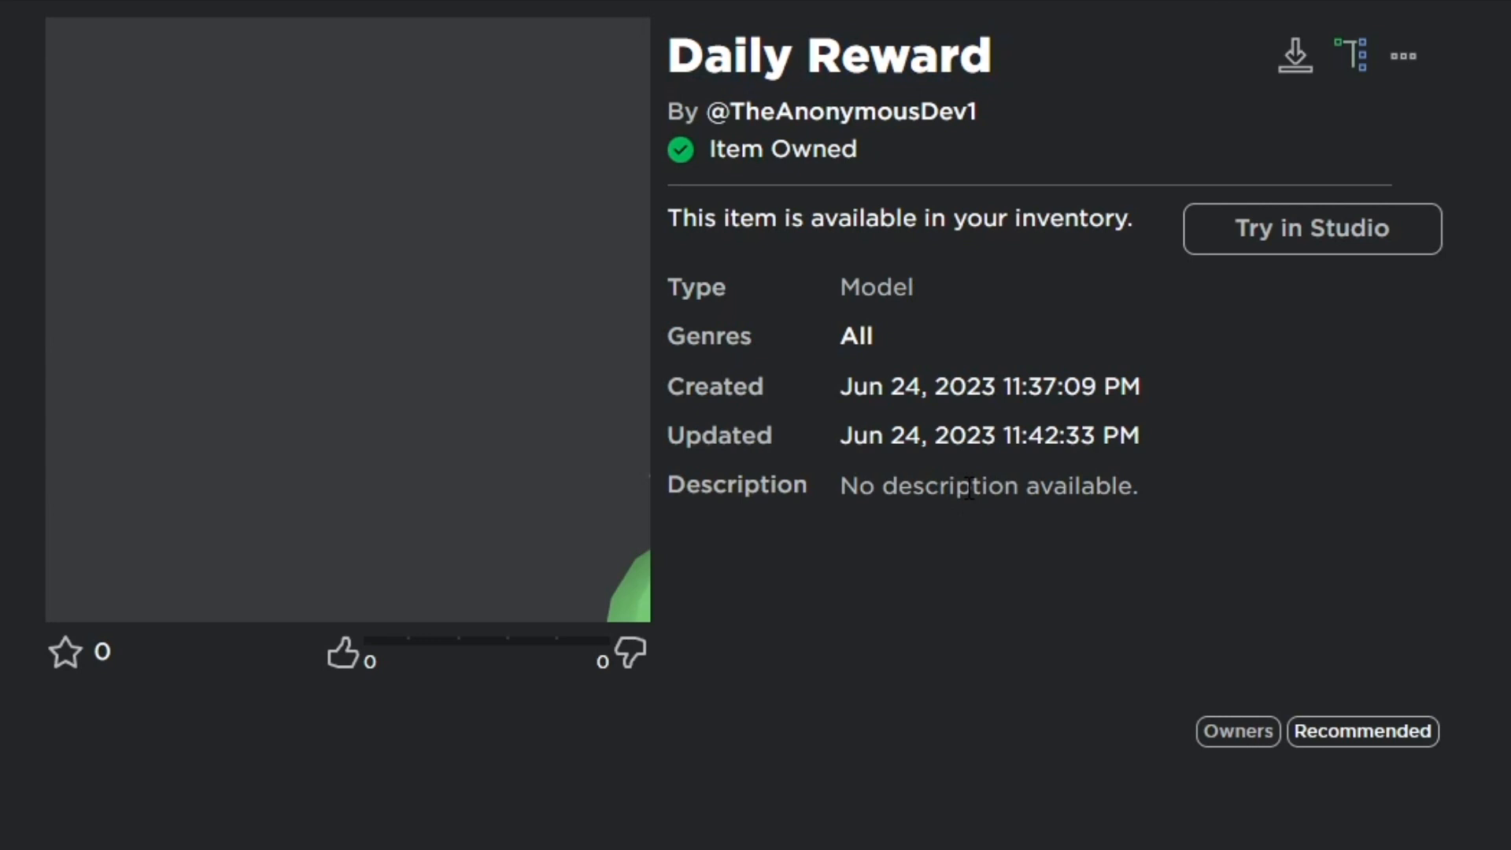
pyautogui.click(1311, 228)
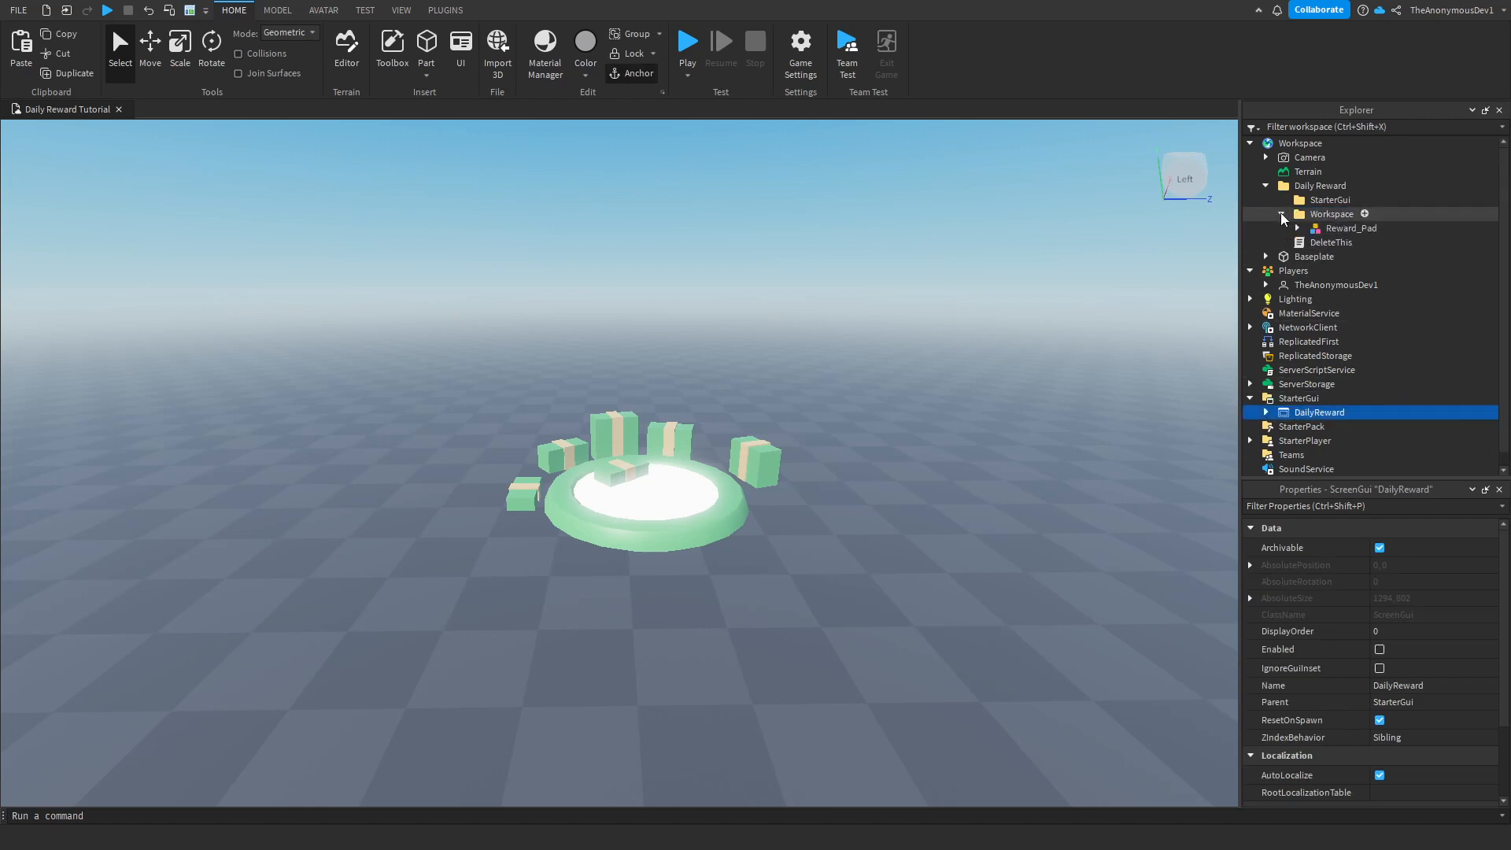
# - Move Reward_Pad into Workspace and the DailyReward GUI into StarterGui, removing the wrapper folder
pyautogui.click(1350, 227)
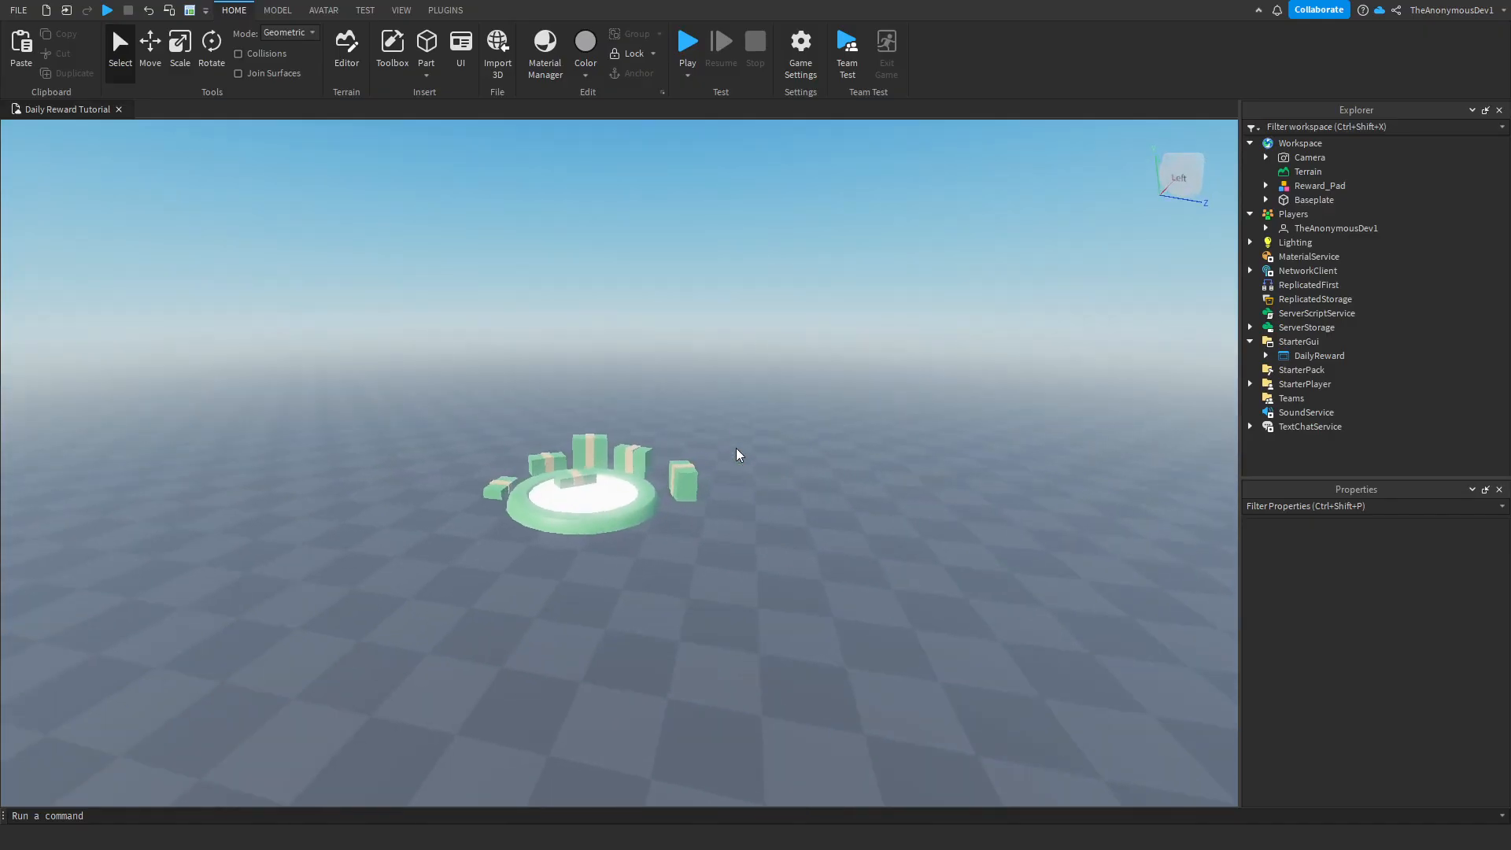
pyautogui.click(15, 9)
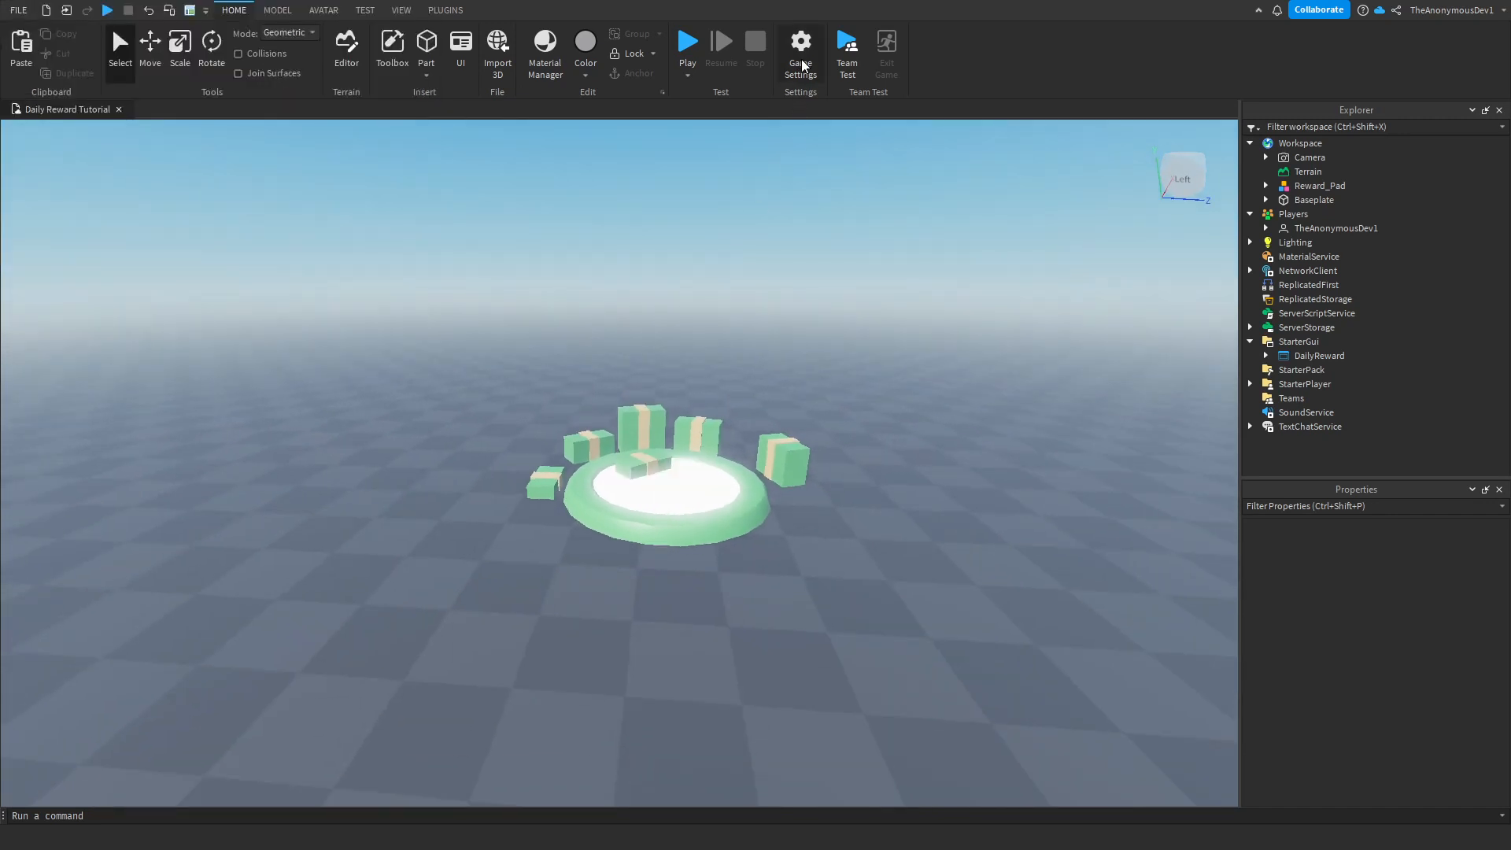
pyautogui.click(800, 43)
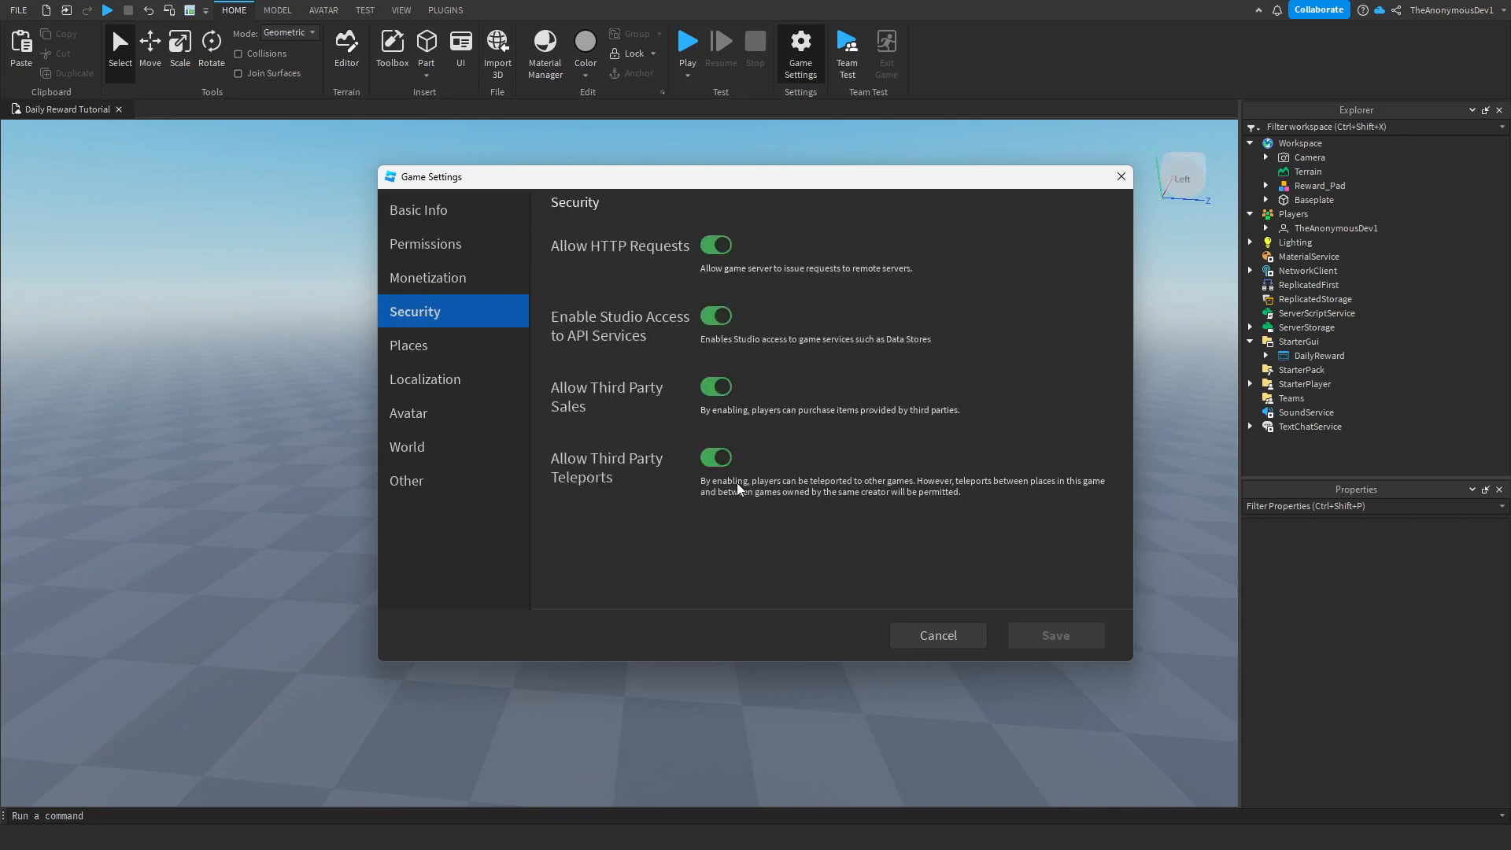
pyautogui.moveTo(936, 635)
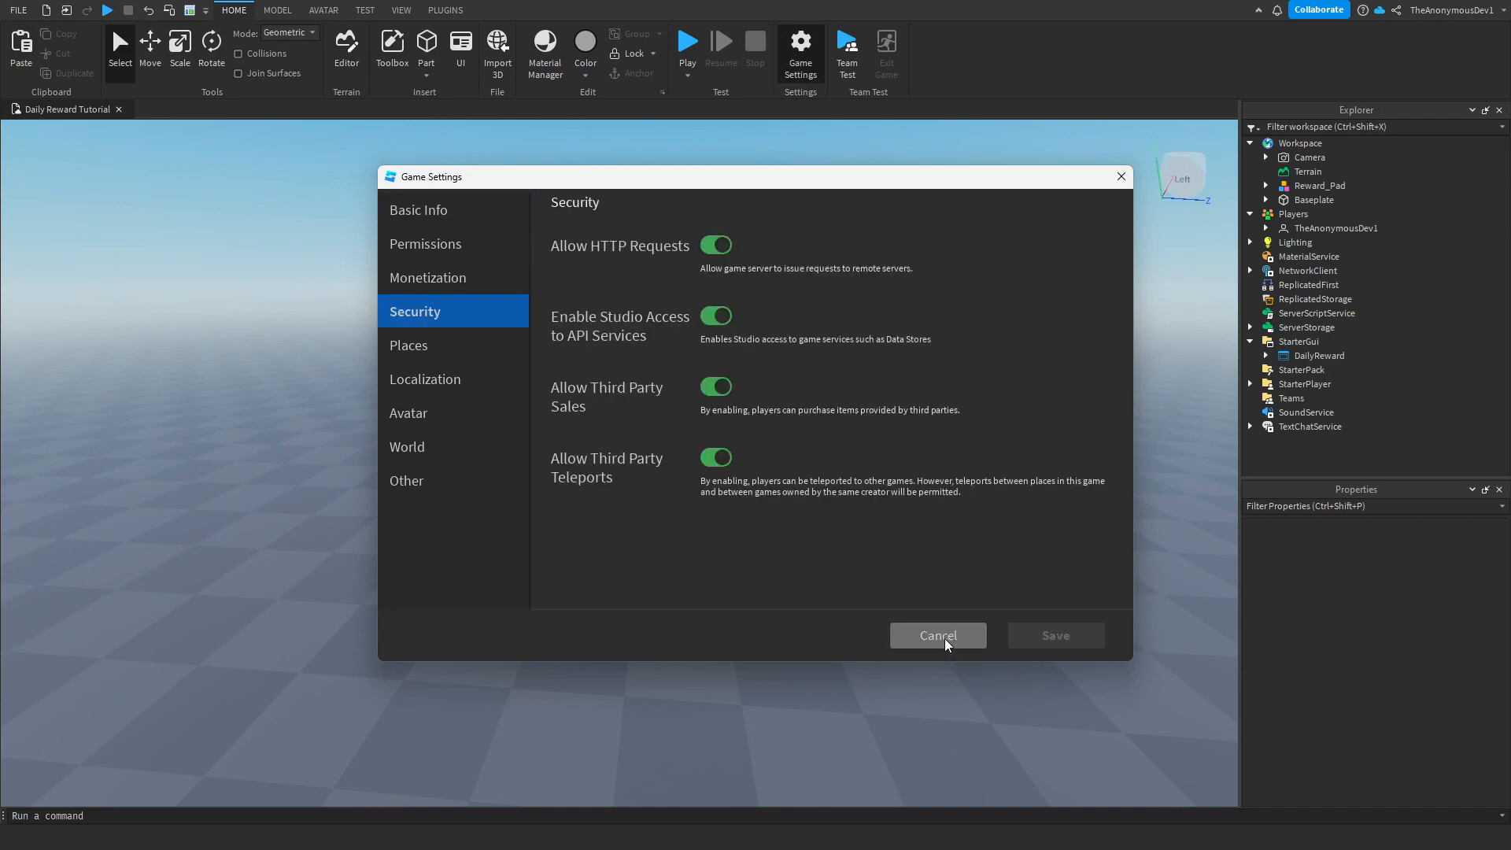
pyautogui.click(935, 634)
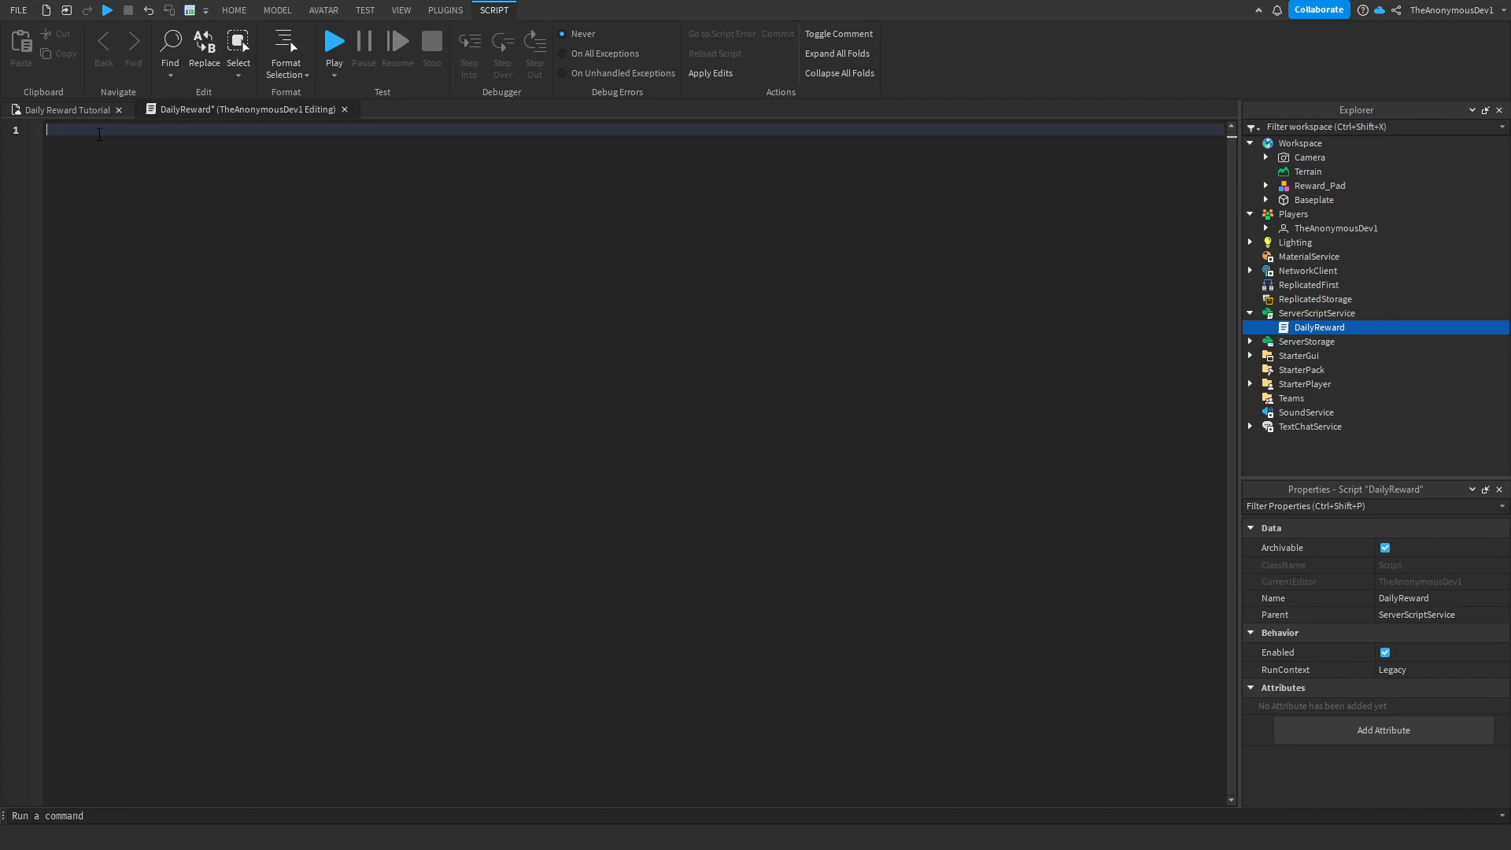
pyautogui.moveTo(123, 165)
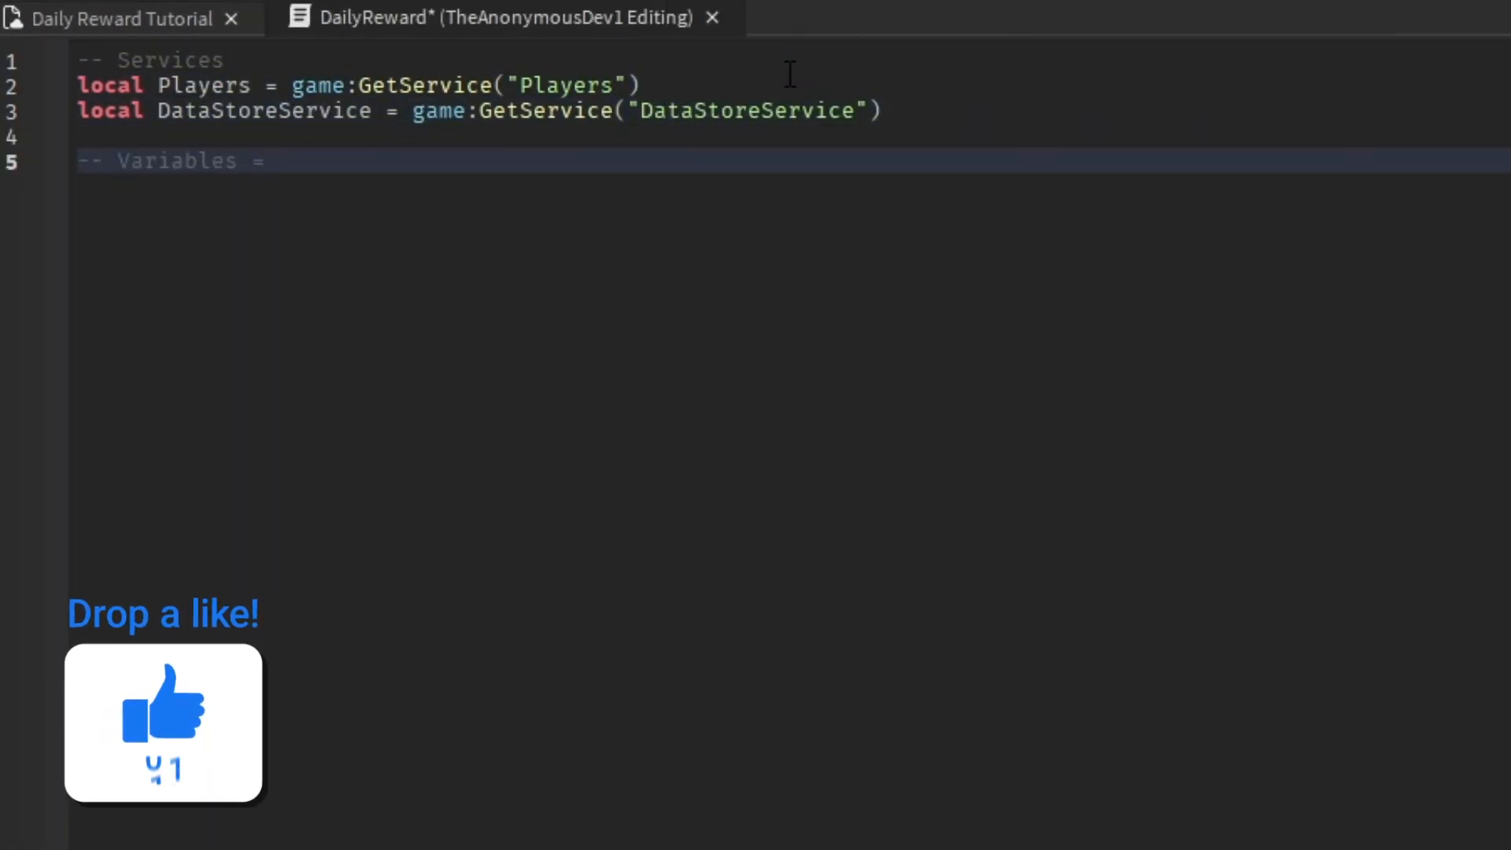
# - Write the DataStore code using GlobalStats_01 that creates Cash and DailyReward values on PlayerAdded
pyautogui.write('local GlobalStats = DataStoreService:GetDataStore("GlobalStats_01")')
pyautogui.write('Players.')
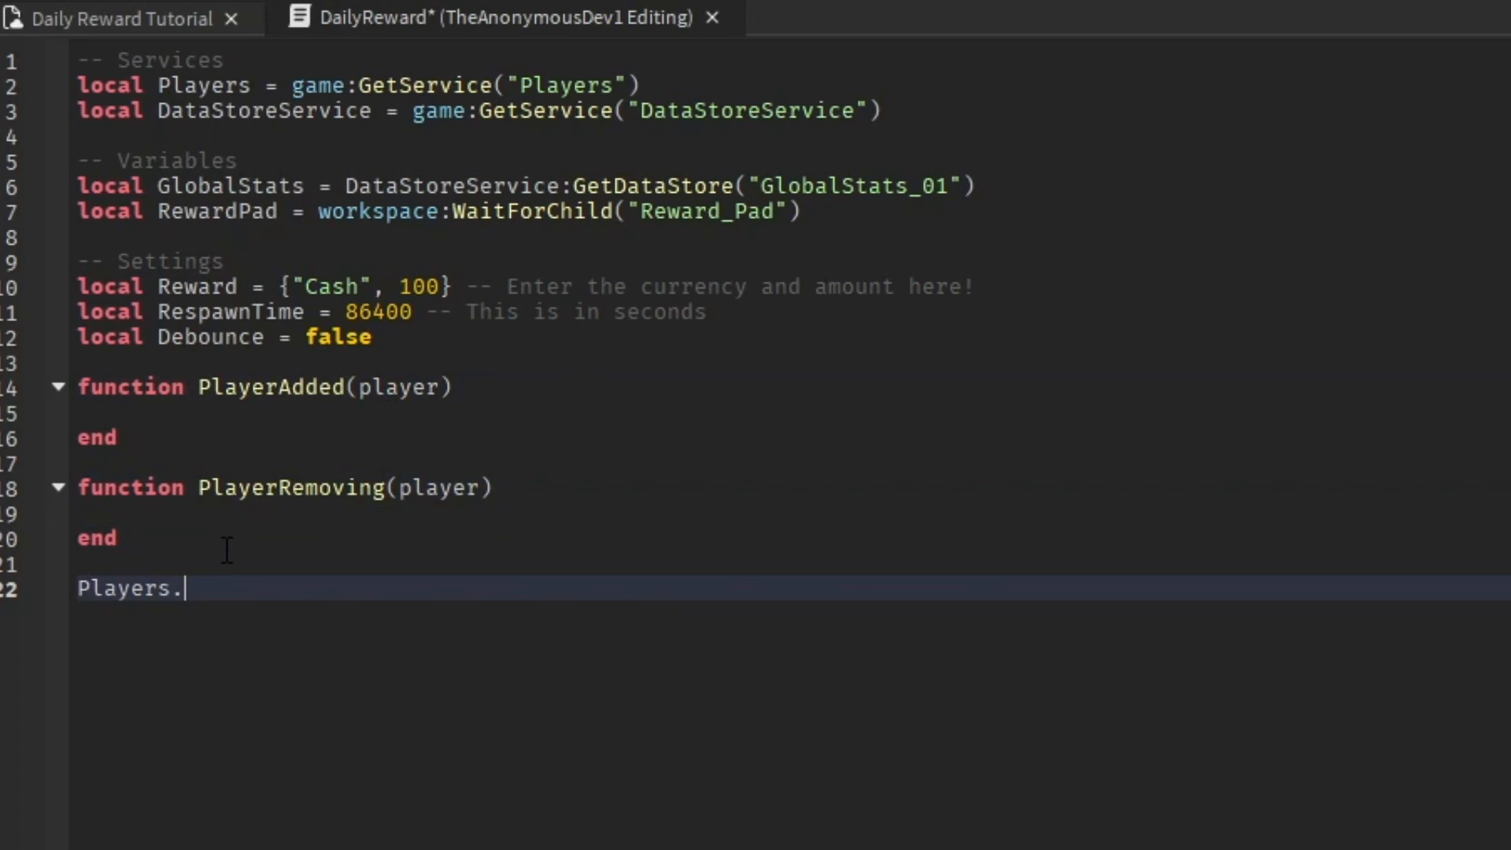
pyautogui.write('-- Dectects When A Player Joins')
pyautogui.write('local cash = Instance')
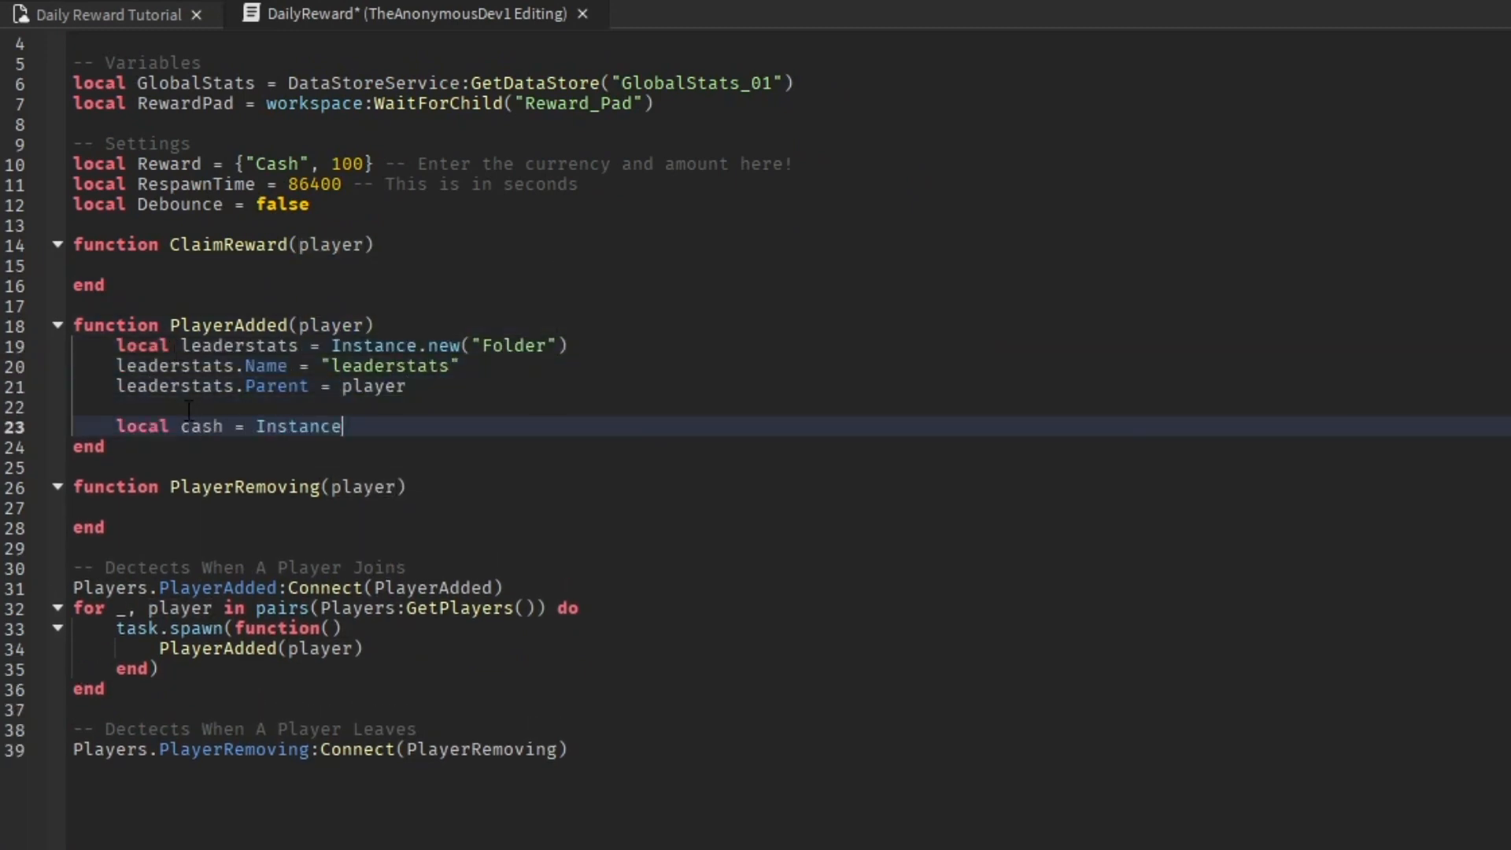
pyautogui.write('.new("IntValue")')
pyautogui.write('Cash = player.leaderstats.Cash.Val')
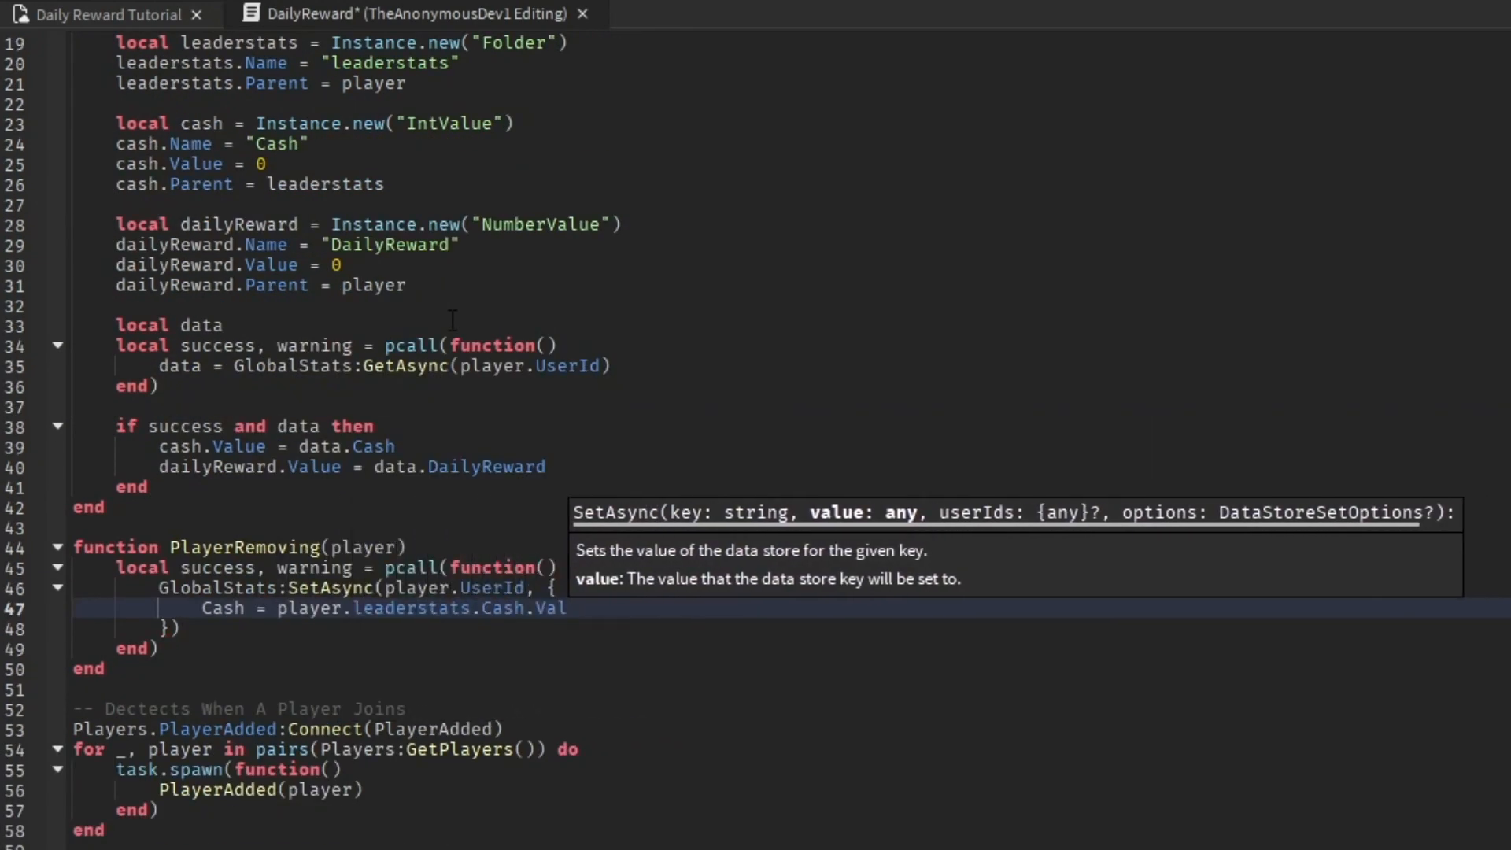
pyautogui.write('DailyReward = player.DailyReward.Value')
pyautogui.write('if not success then warn(warning) end')
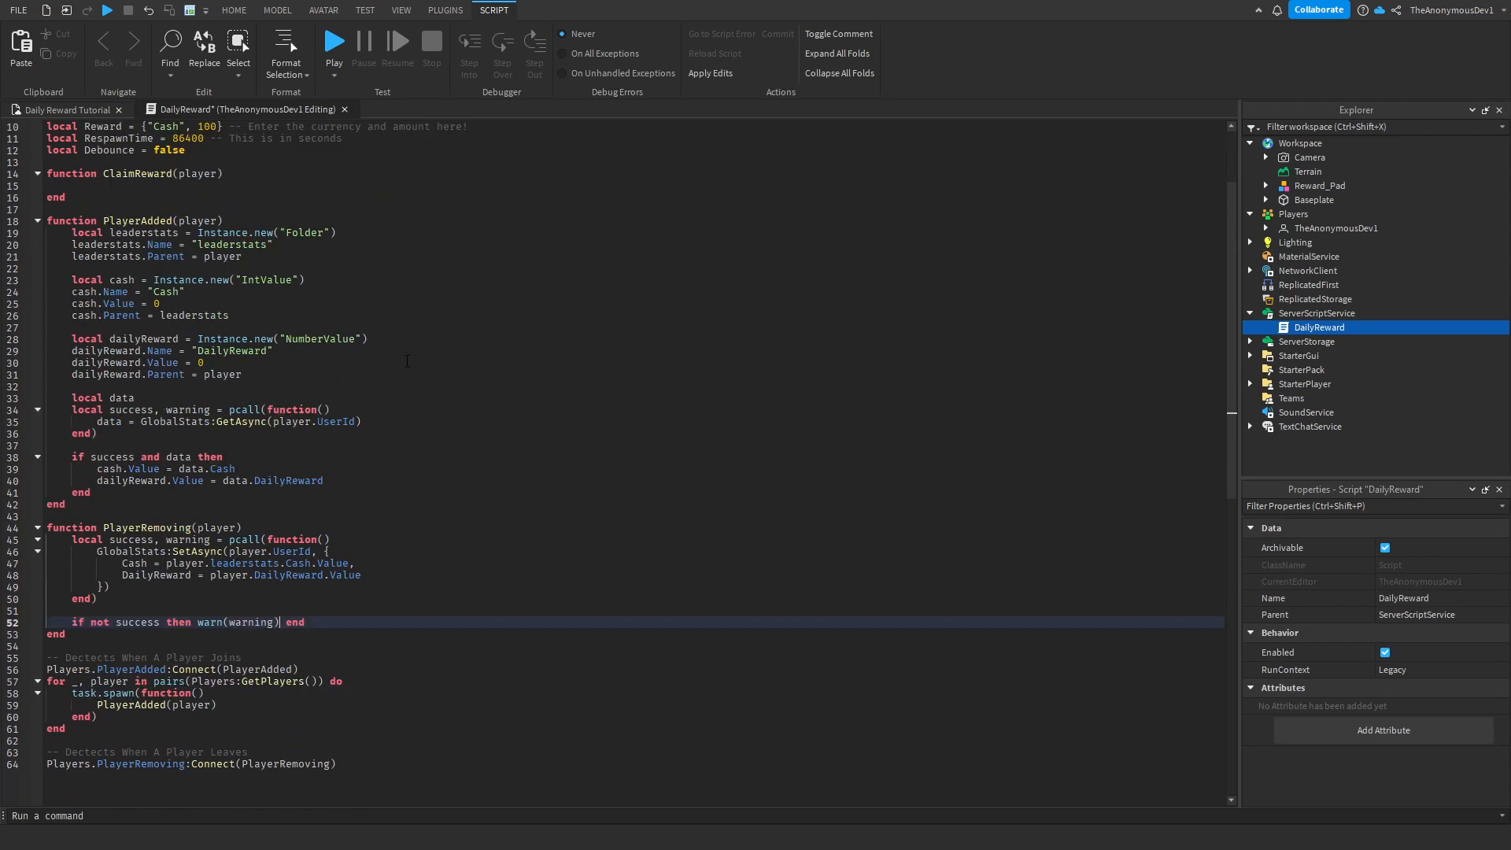
# - Review the finished DailyReward script and launch a playtest
pyautogui.scroll(-3)
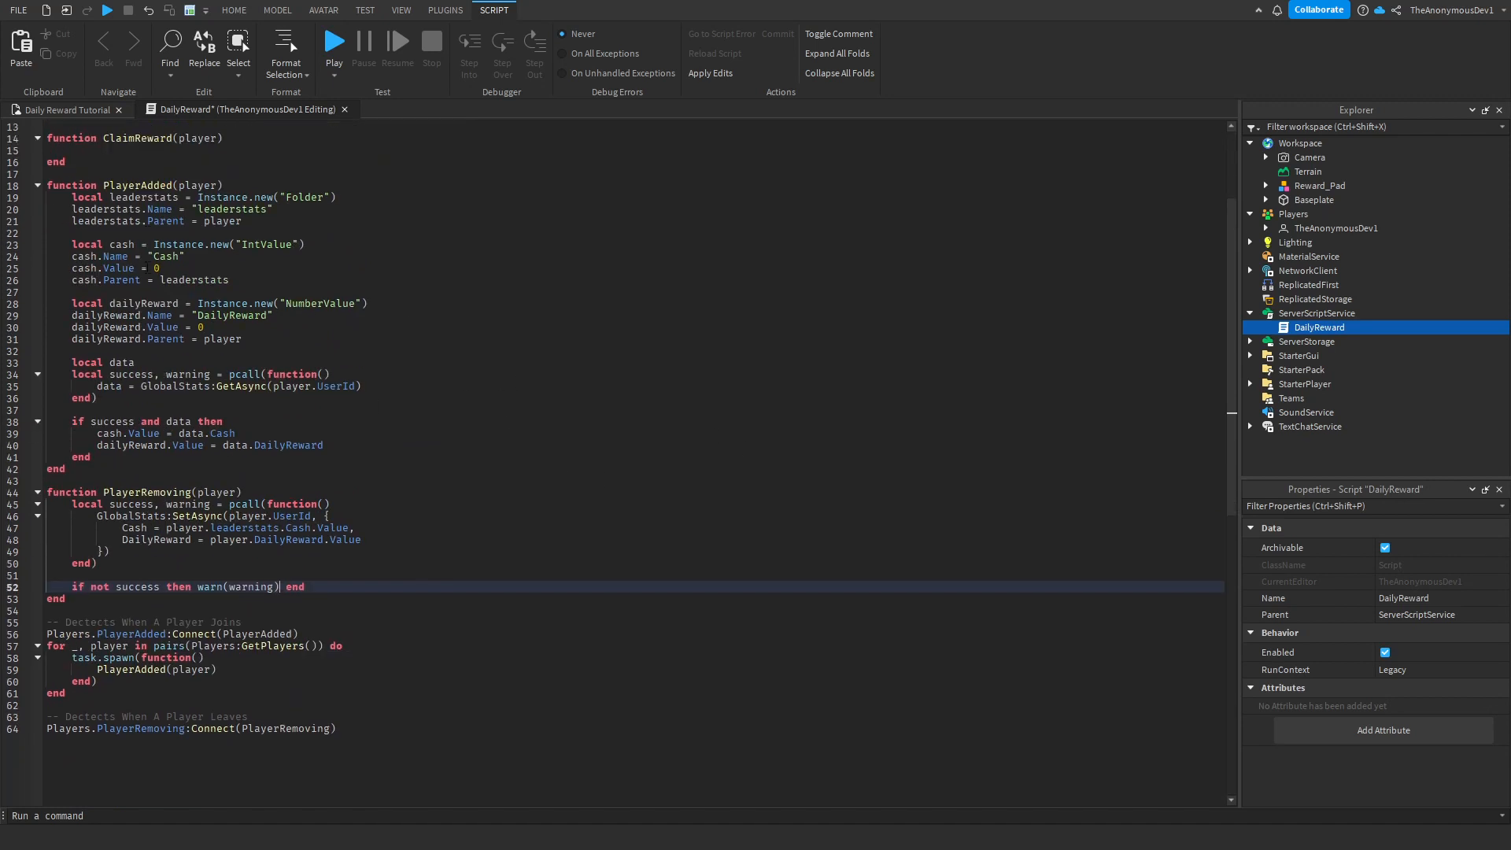
pyautogui.scroll(-3)
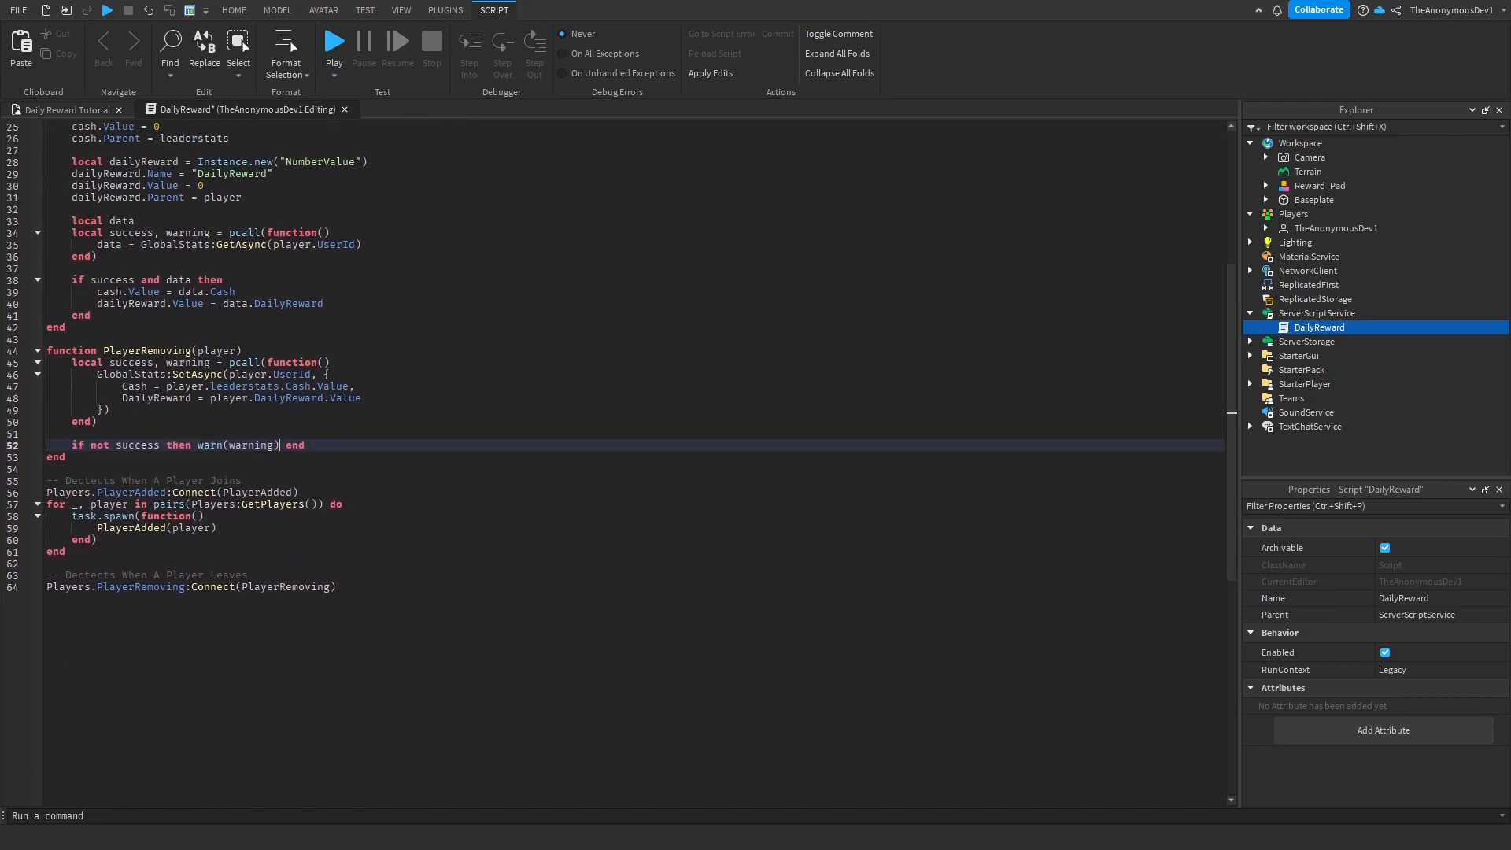
pyautogui.scroll(-3)
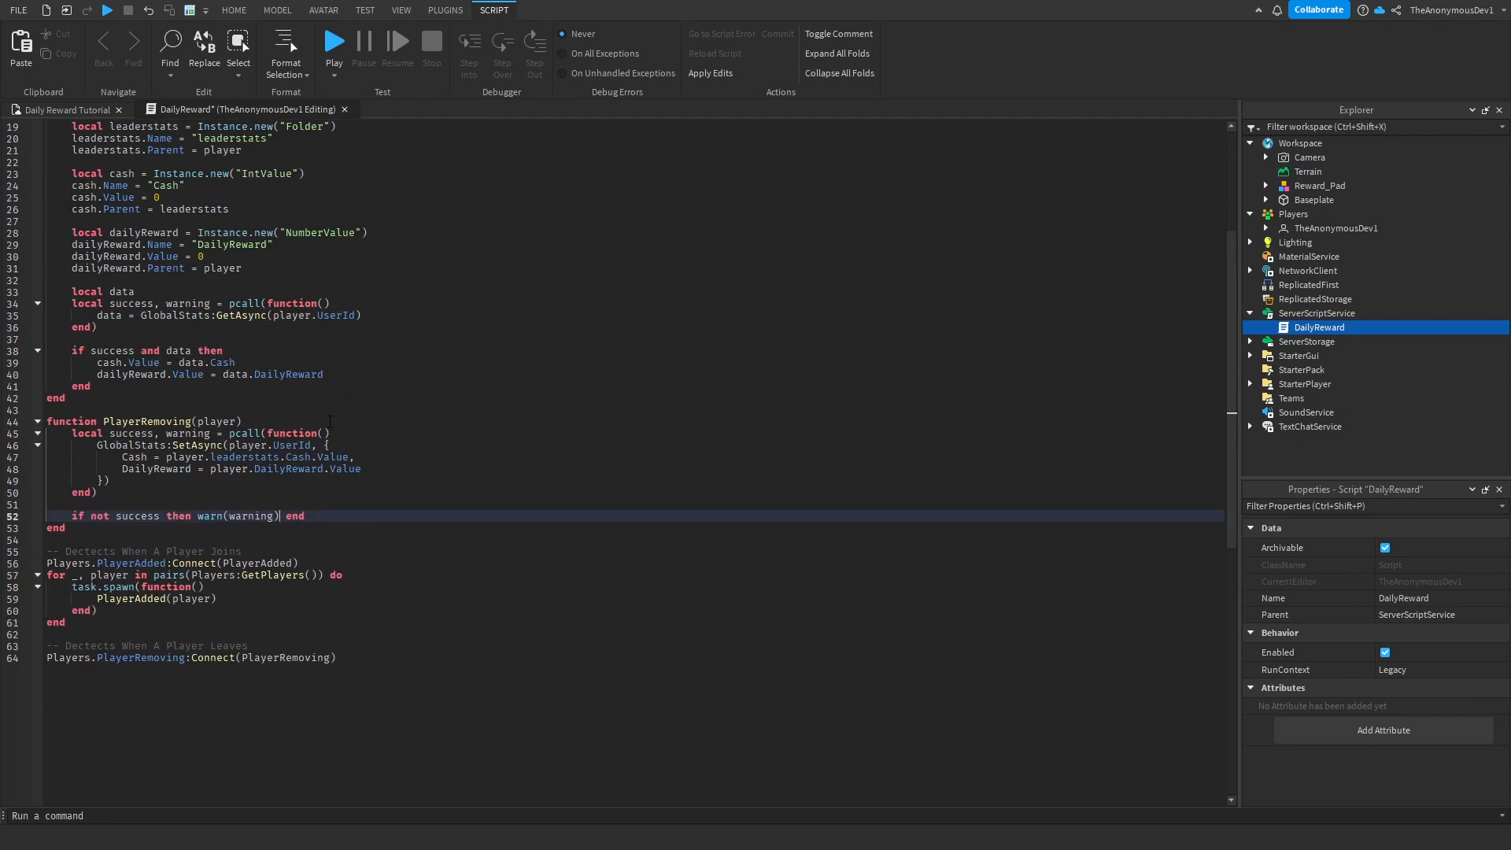
pyautogui.click(233, 11)
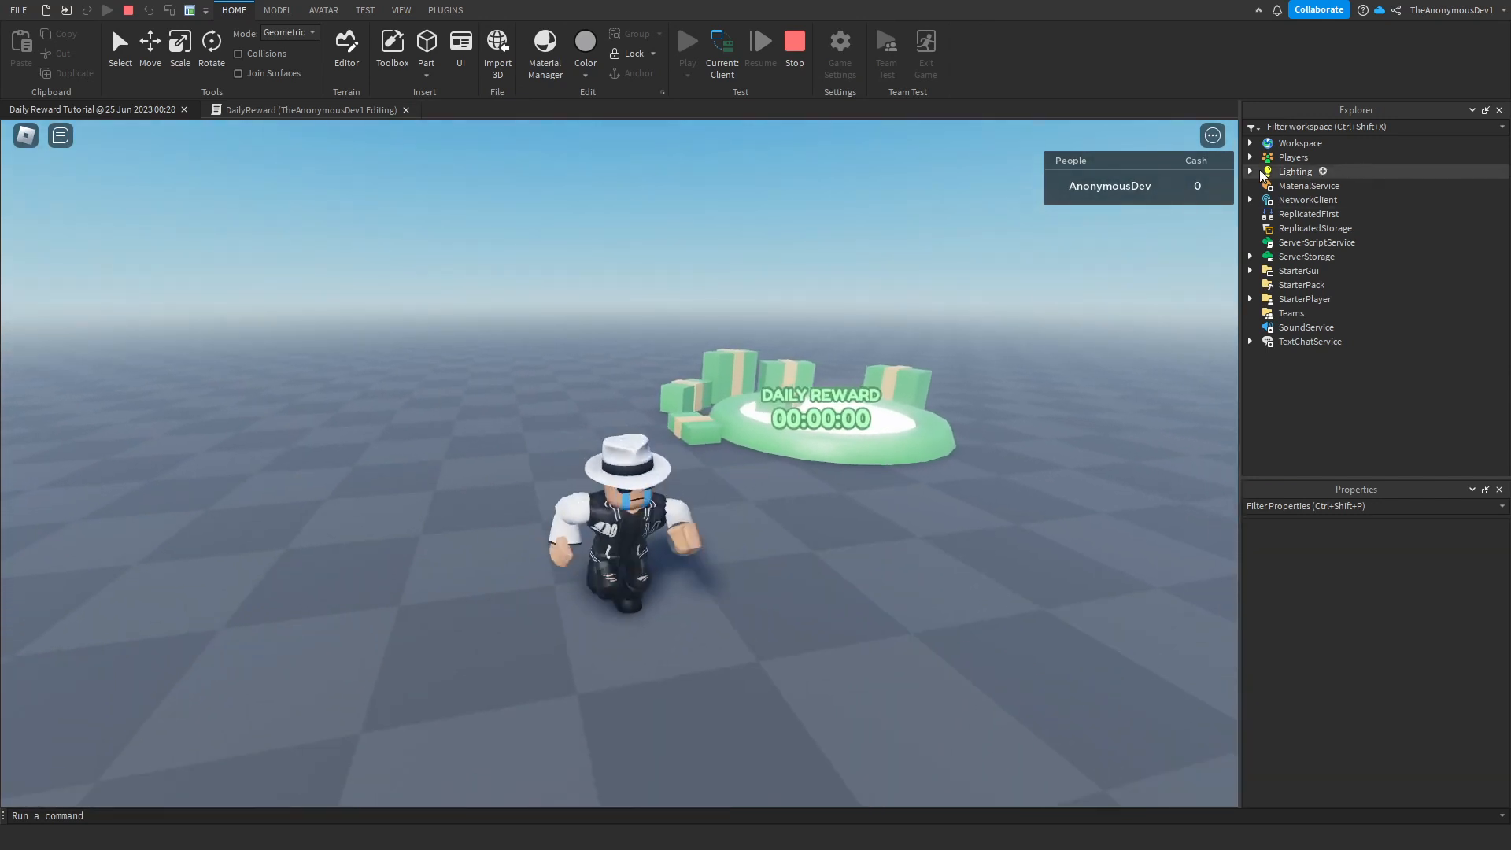
# - Expand the player in Explorer to check leaderstats and the DailyReward value
pyautogui.click(1251, 157)
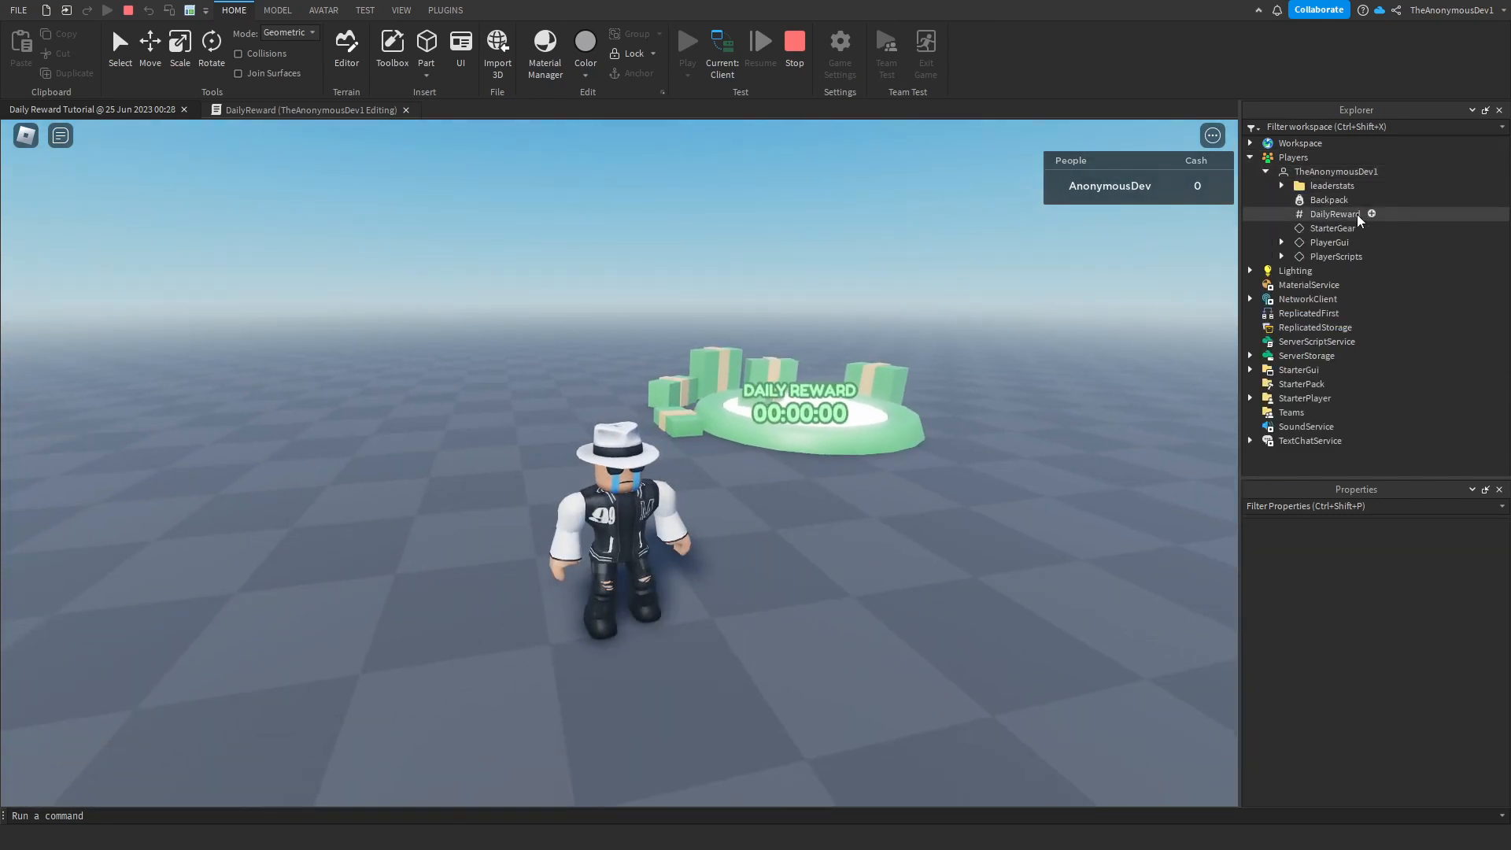
pyautogui.click(1335, 213)
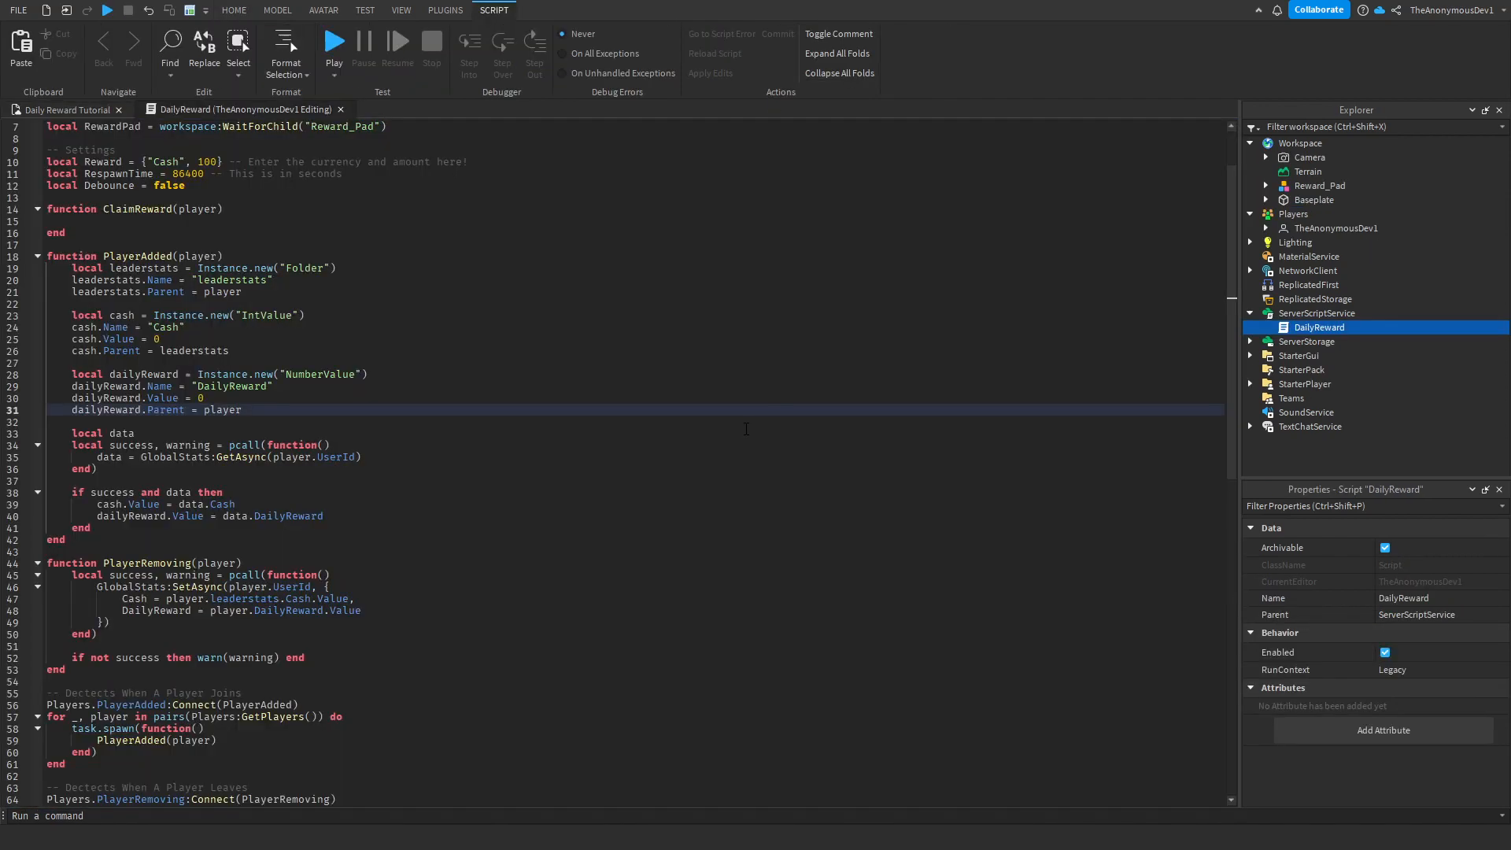
# - Return to the place, insert a RemoteEvent into ReplicatedStorage and start renaming it
pyautogui.click(233, 10)
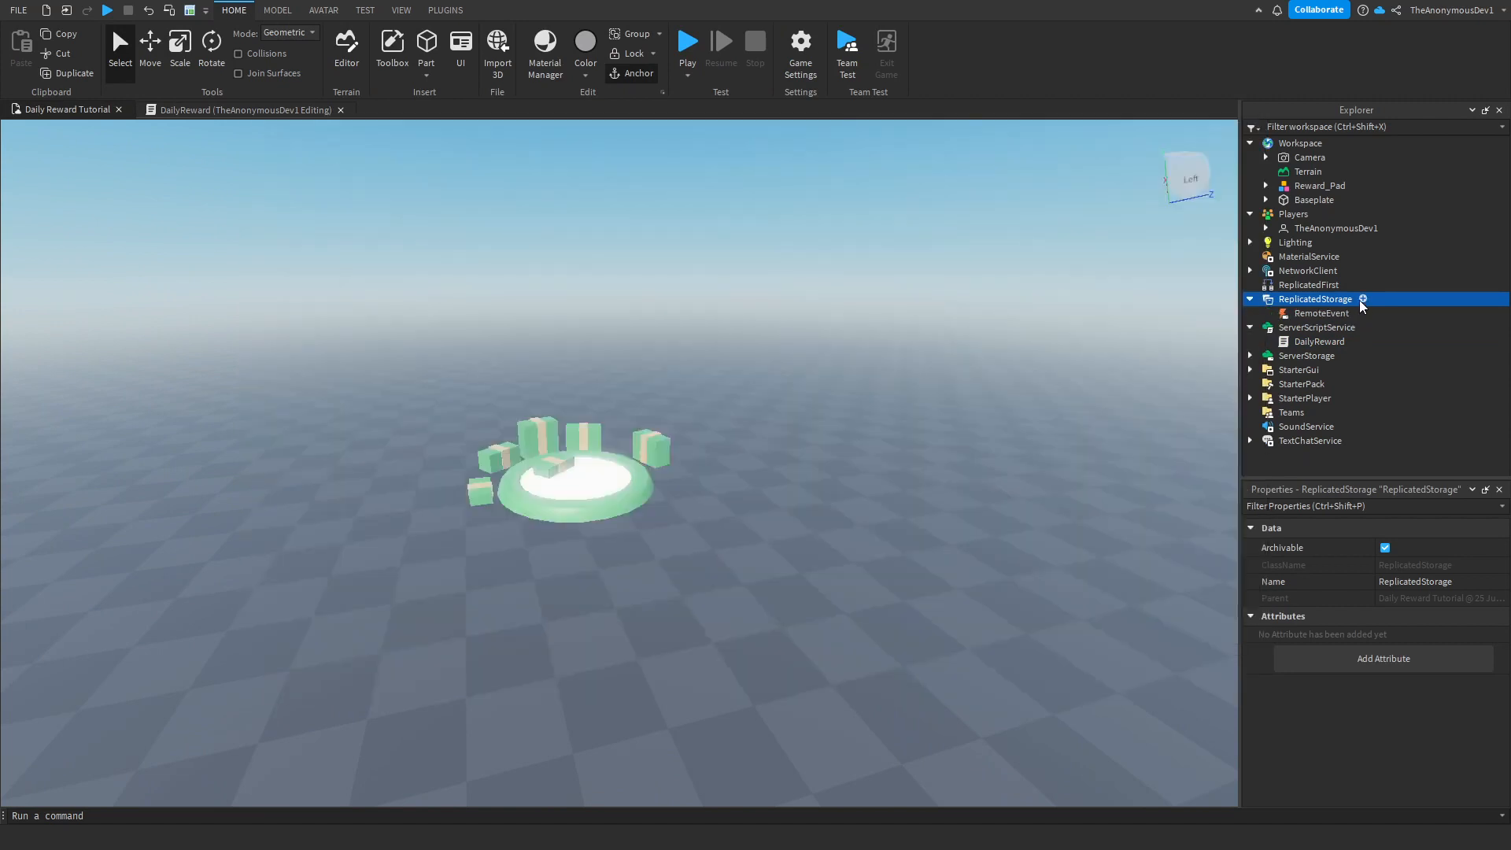
pyautogui.rightClick(1321, 312)
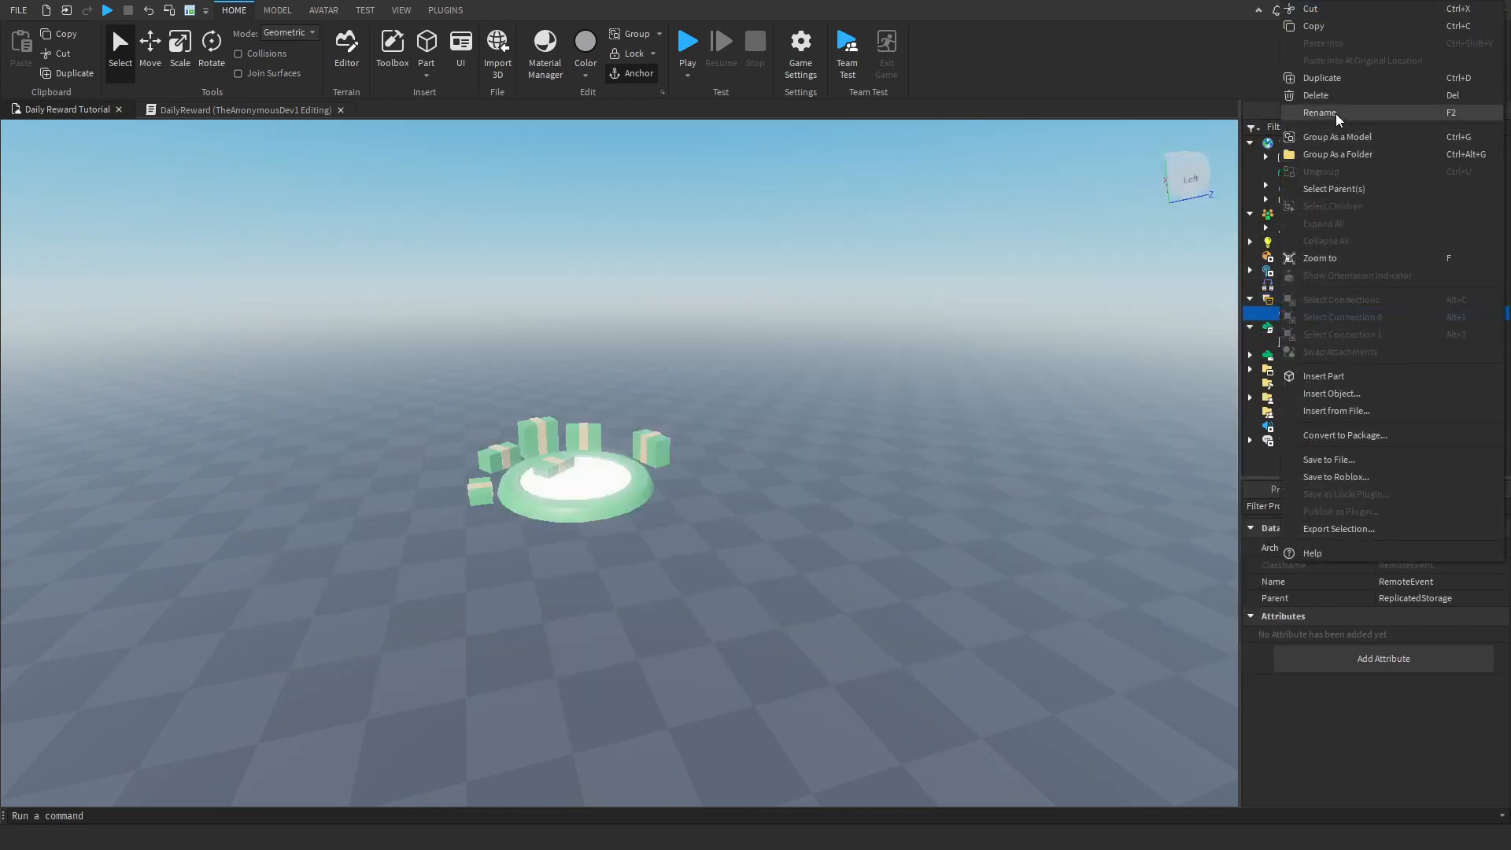
pyautogui.click(1319, 114)
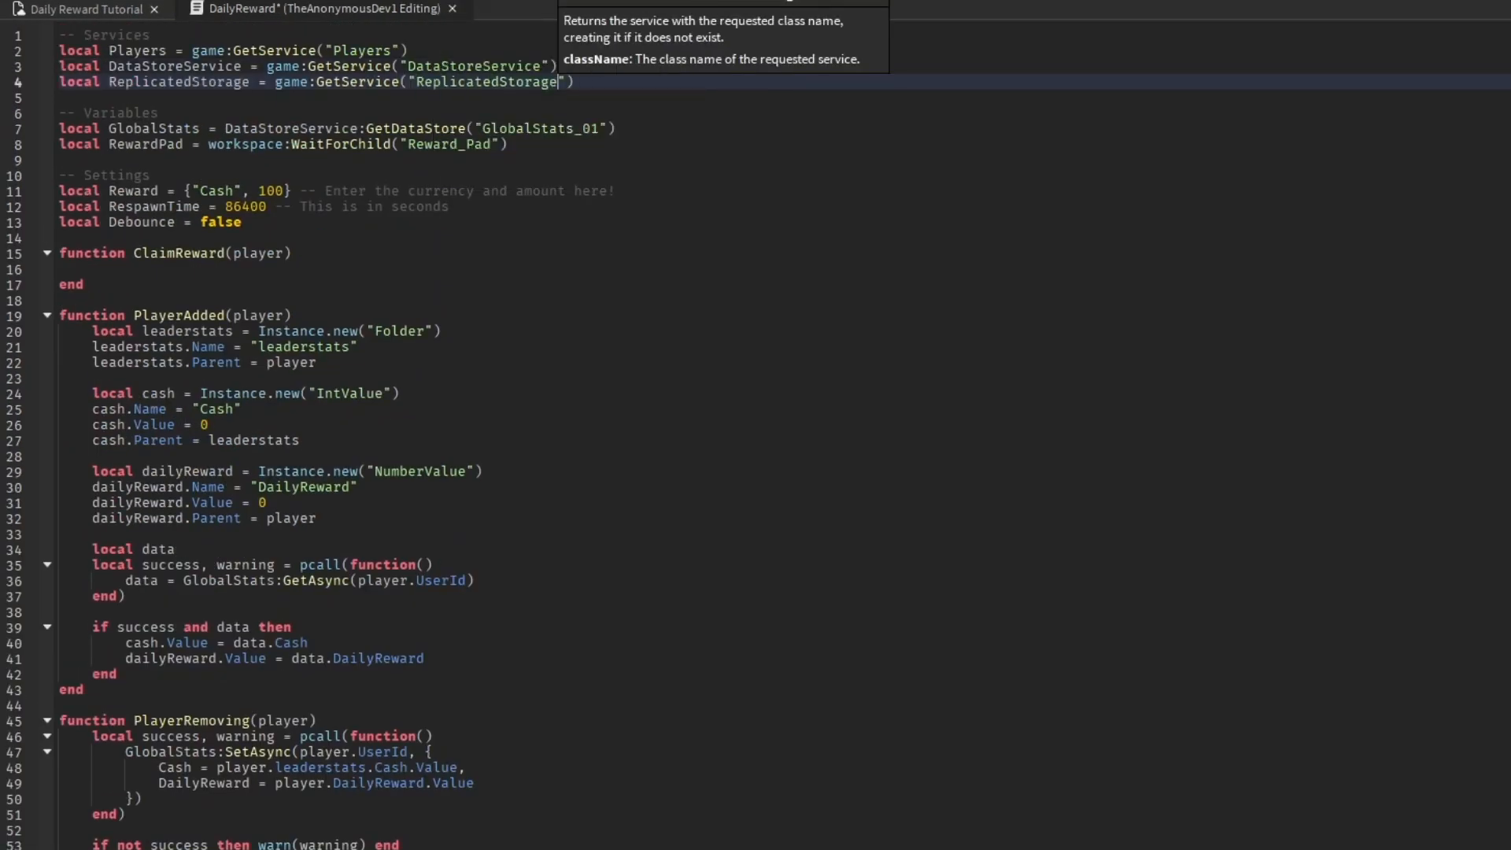
# - Add the RewardEvent variable and ClaimReward os.time check with FireClient calls to the script
pyautogui.scroll(-3)
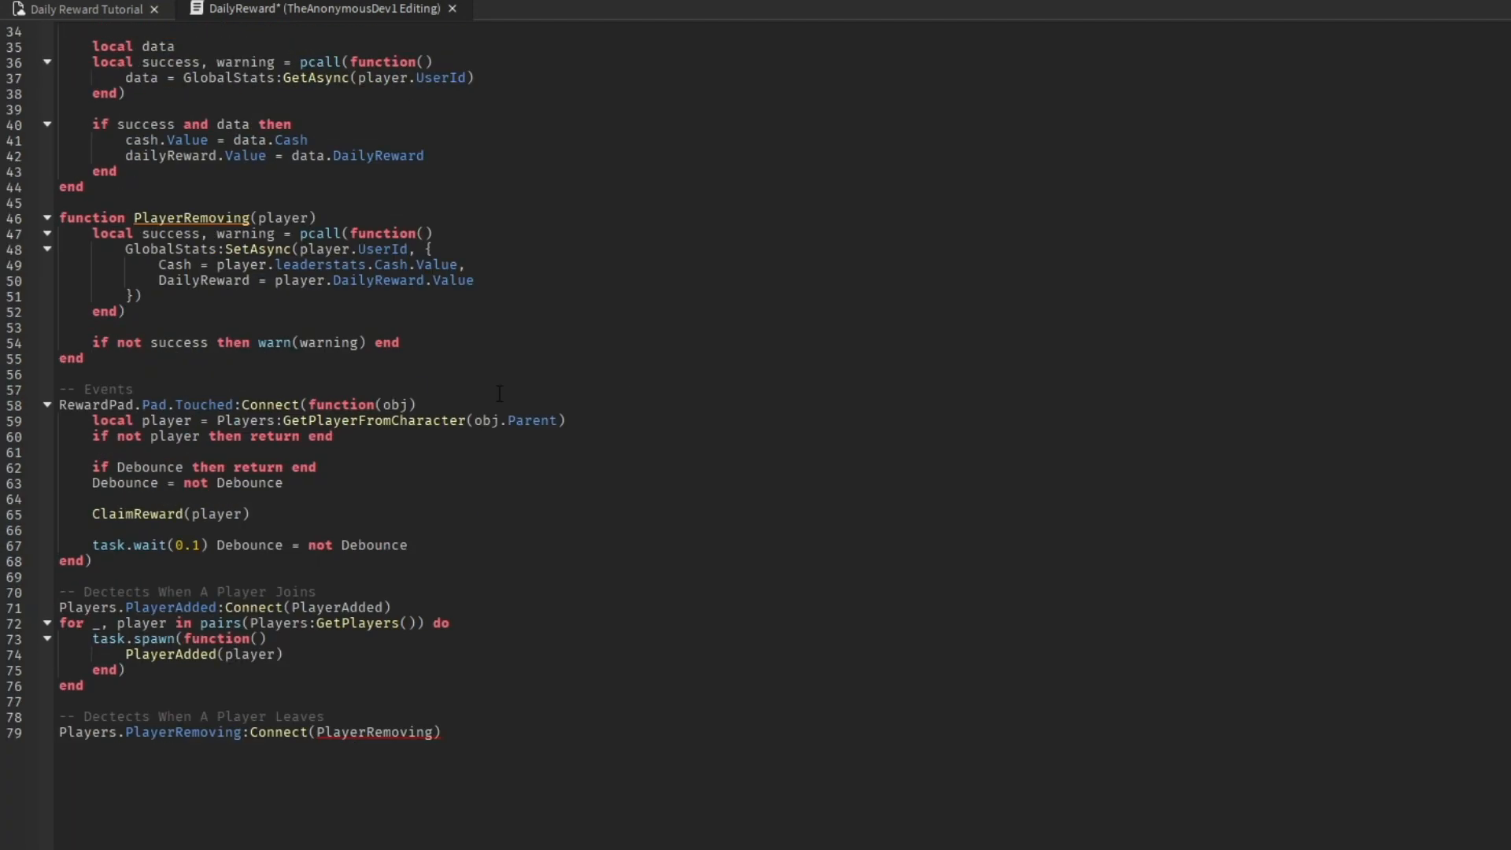
pyautogui.write('rew')
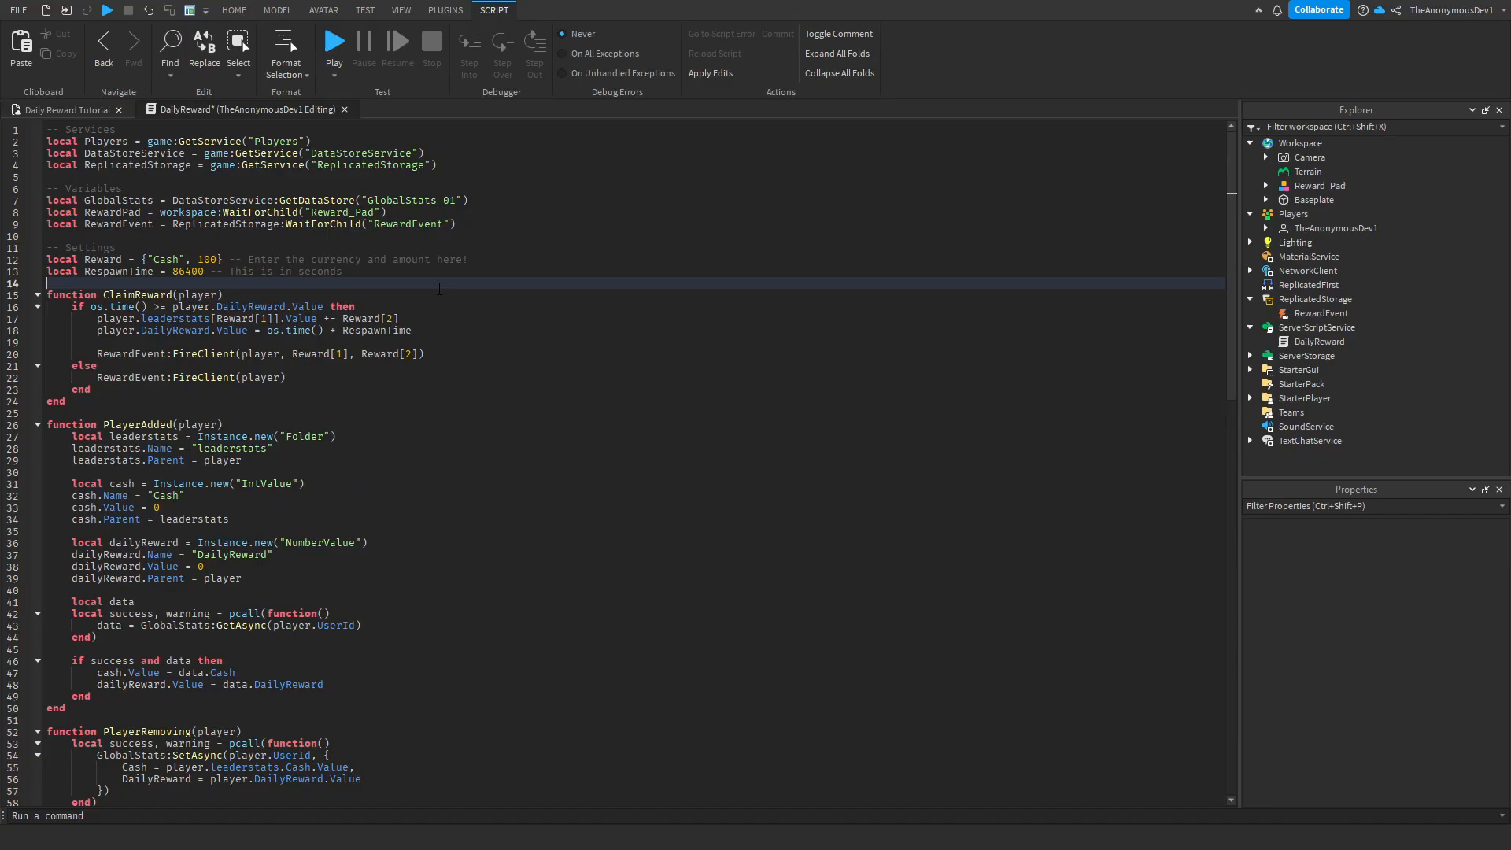
pyautogui.scroll(-3)
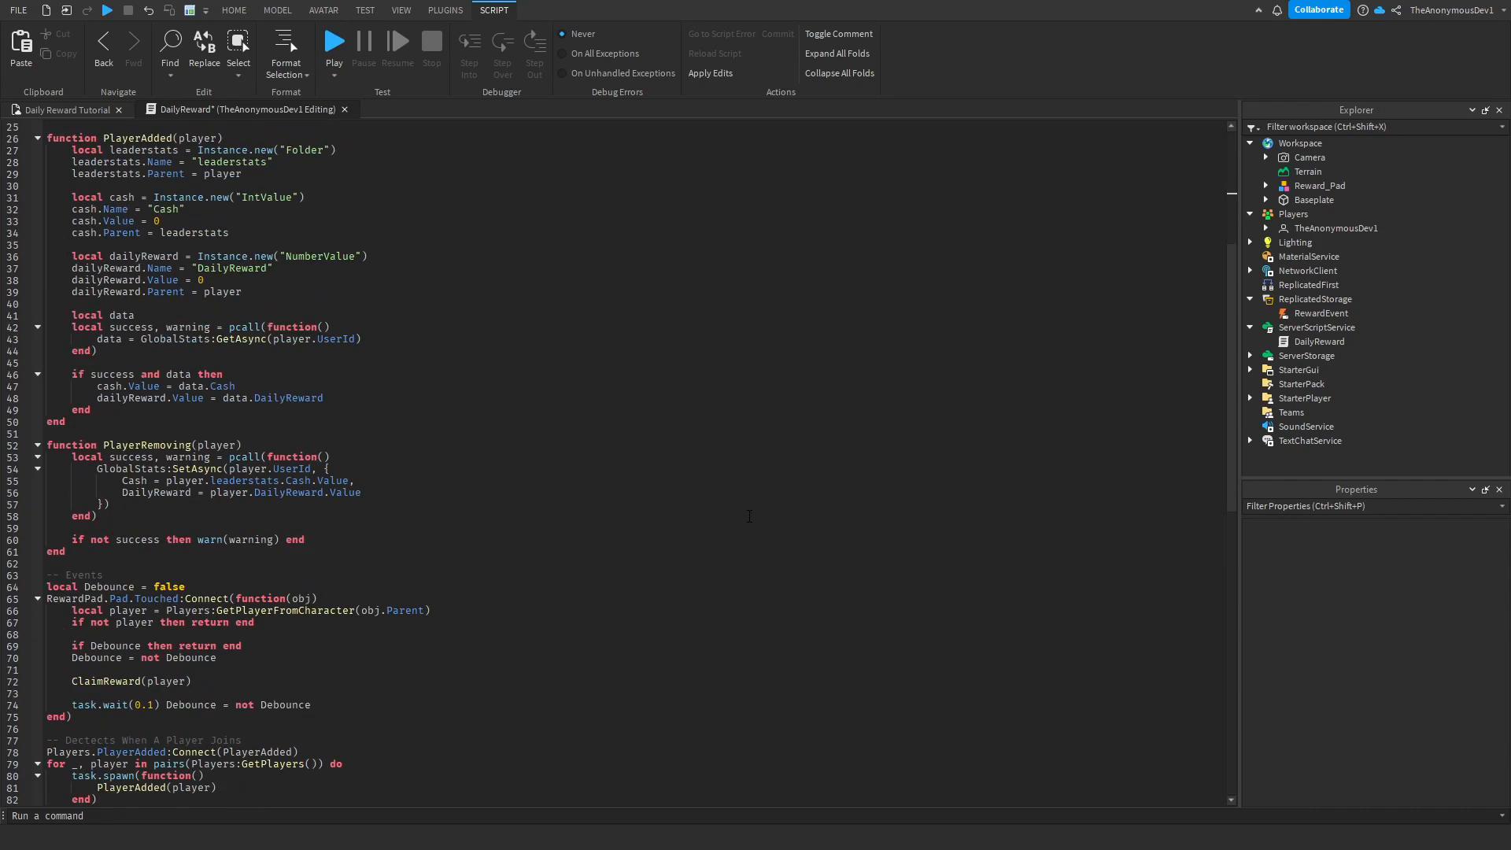
pyautogui.click(233, 11)
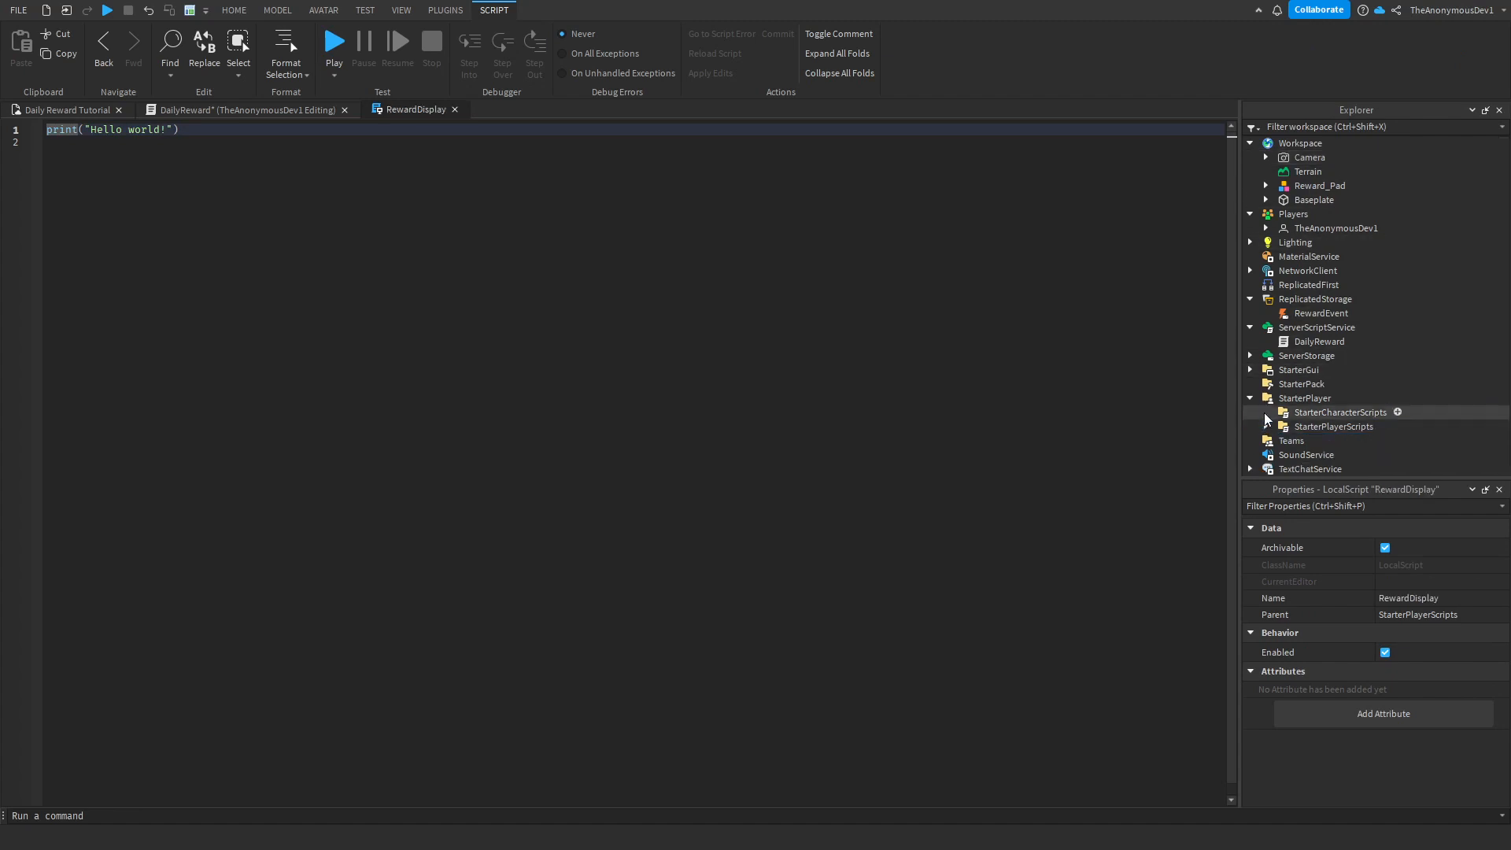
# - Close the DailyReward server script tab, leaving the RewardDisplay LocalScript open
pyautogui.click(241, 109)
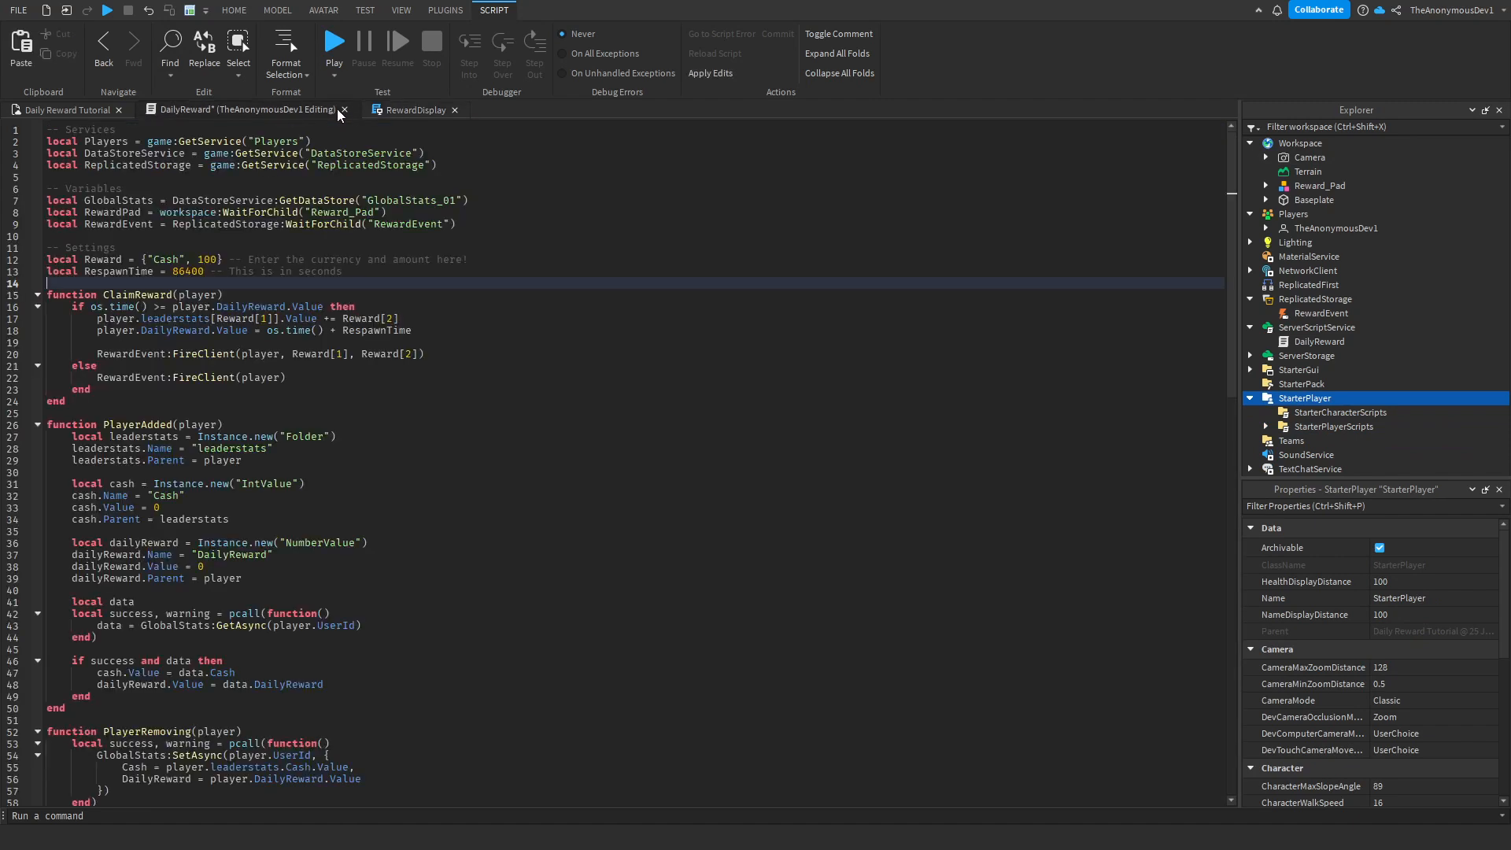
pyautogui.click(344, 109)
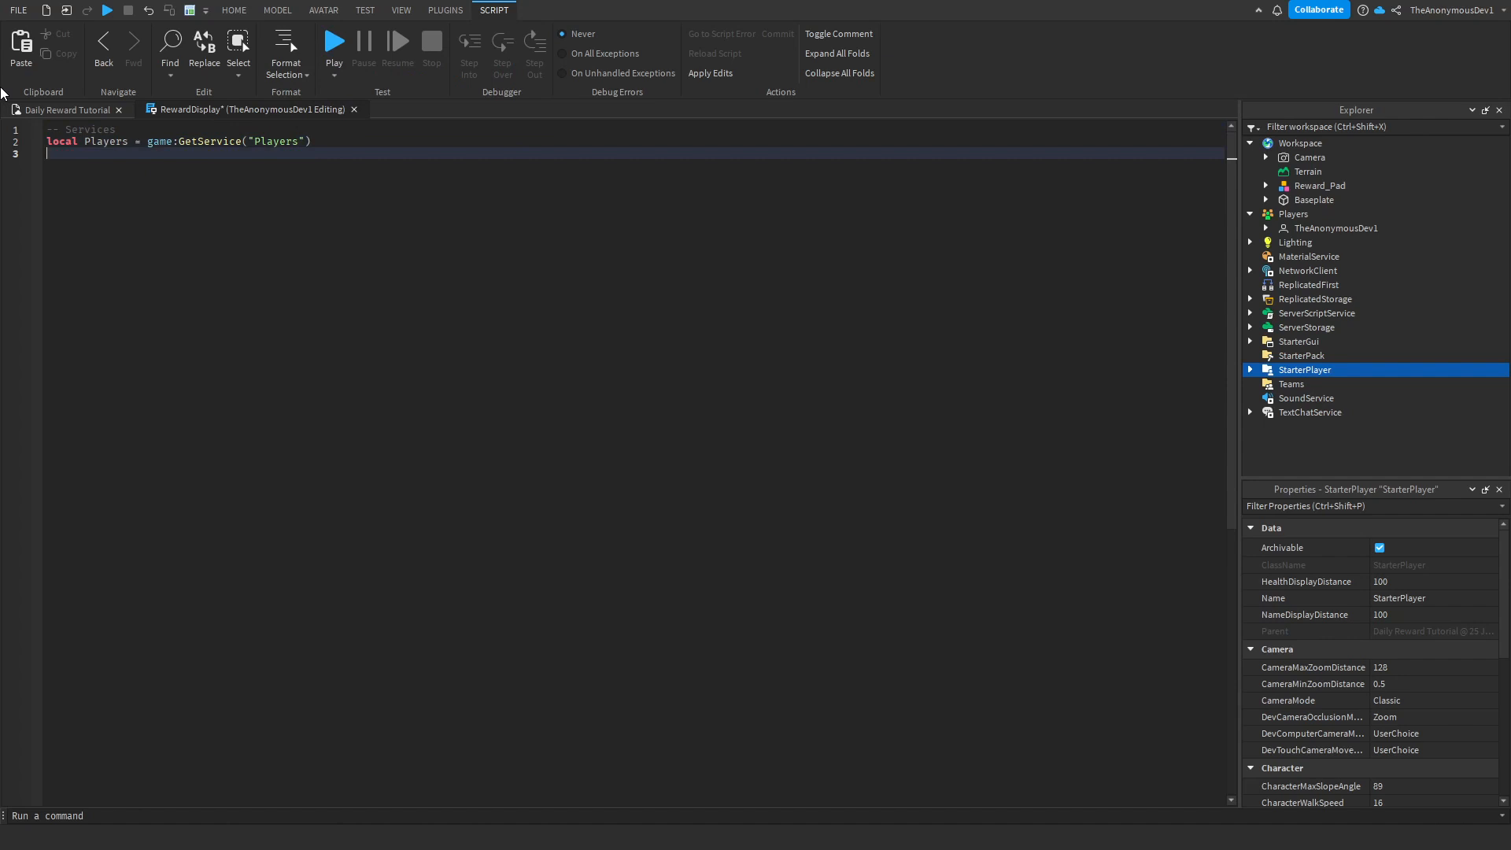
# - Write RewardDisplay's ReplicatedStorage and RewardEvent refs and the 'Daily Reward Claimed' notification text
pyautogui.write('local ReplicatedStorage = game:GetService("ReplicatedStorage")')
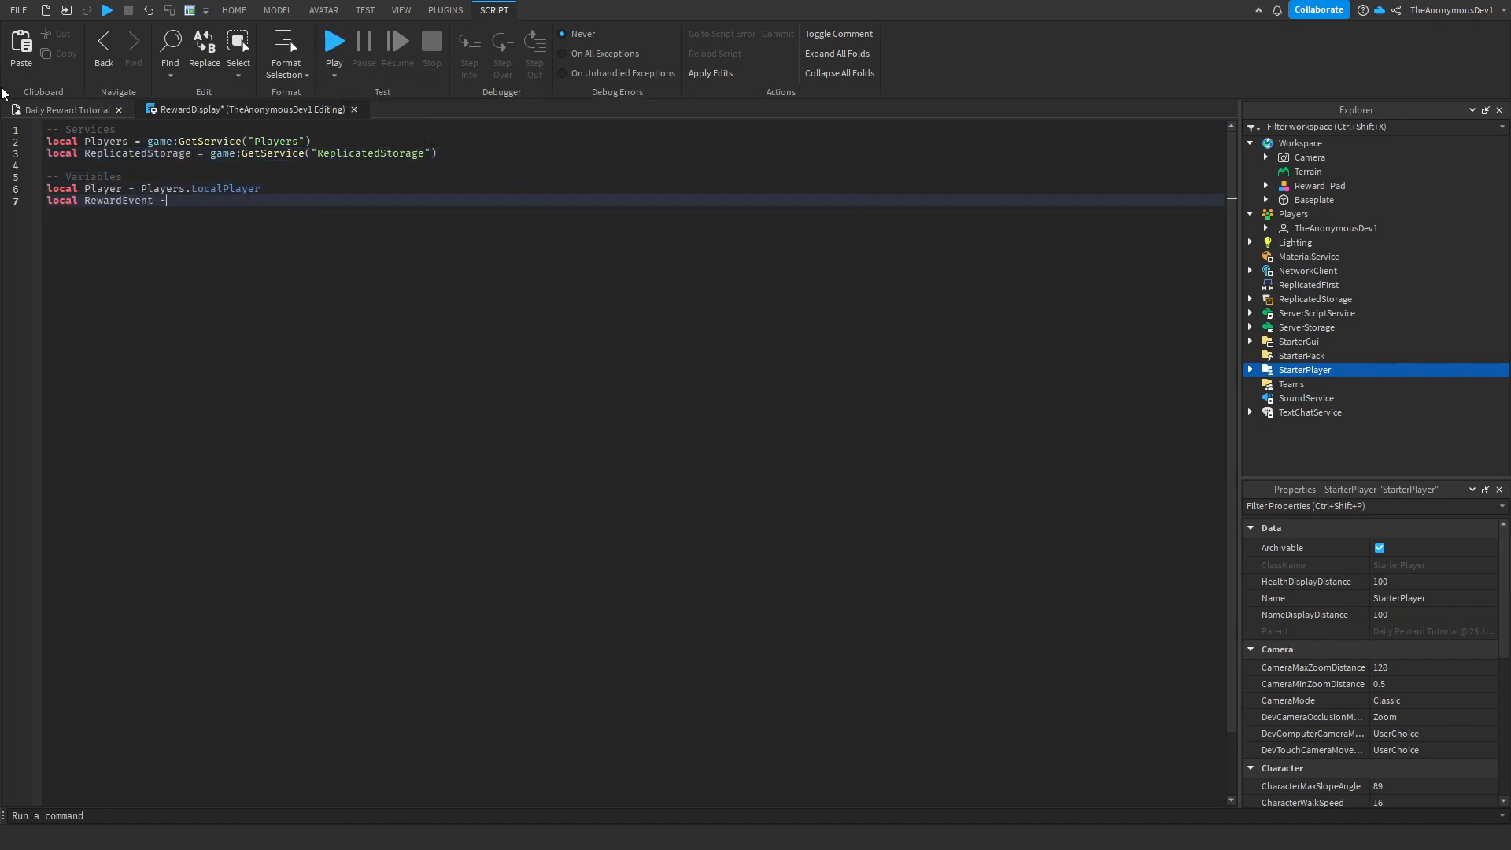
pyautogui.write('= ReplicatedStorage:WaitForChild("RewardEvent")')
pyautogui.write('function RewardNotification(currency, reward')
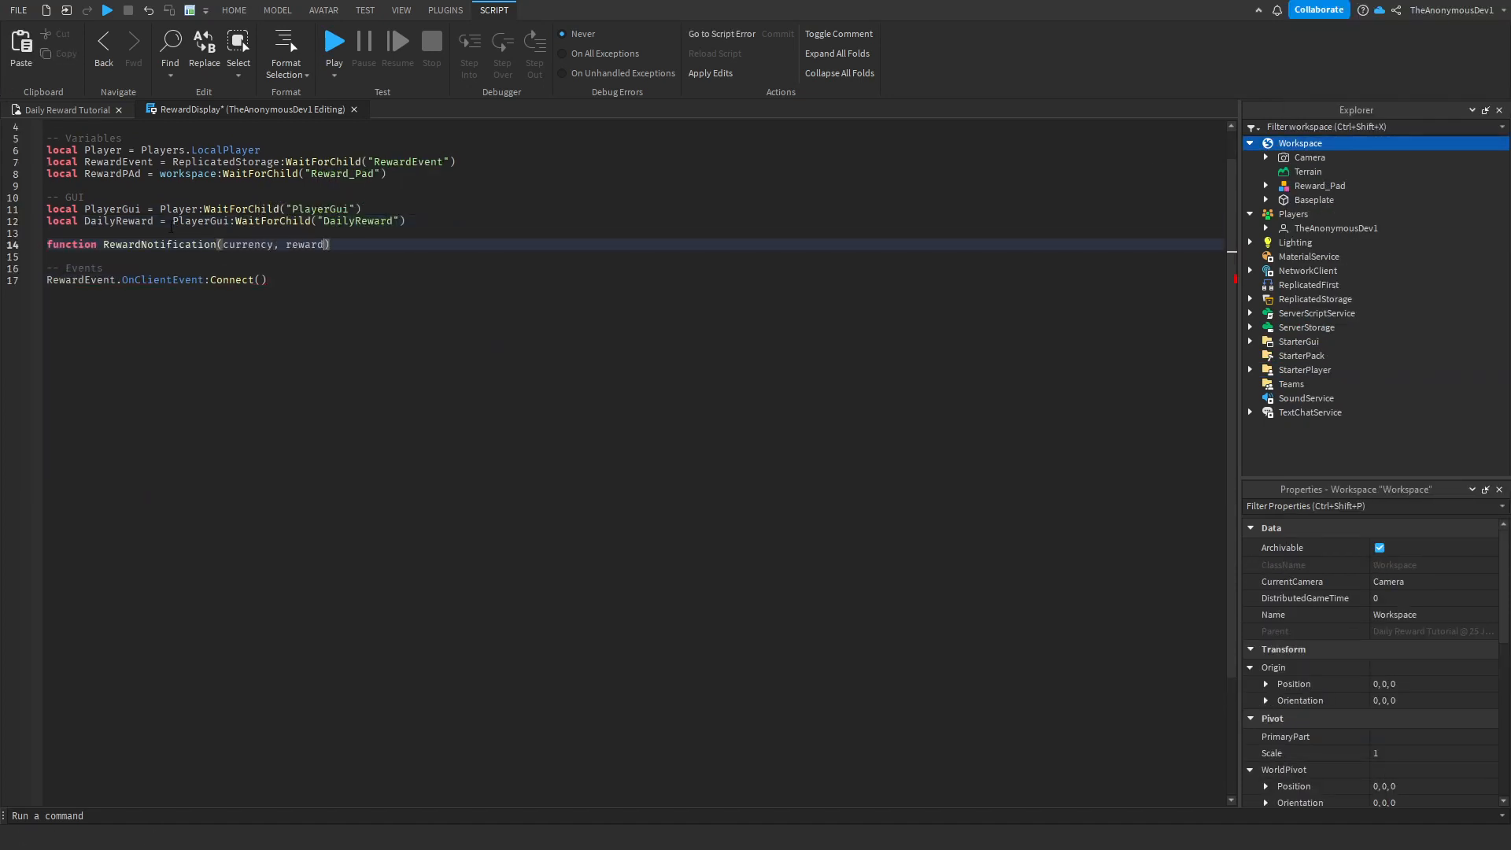
pyautogui.write('DailyReward.en')
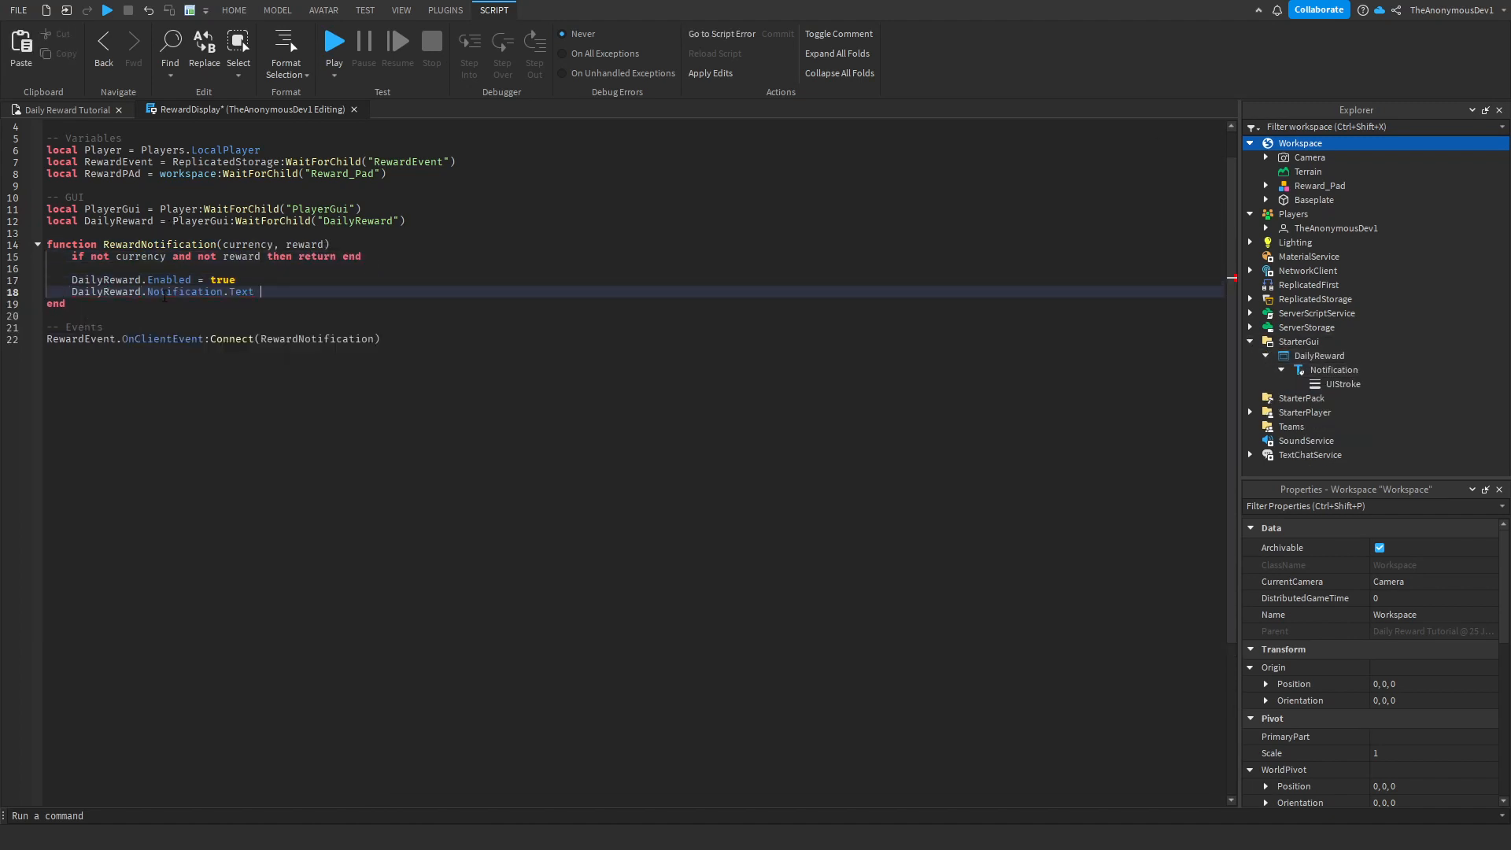
pyautogui.write('= "Daily Reward Claimed "..reward.." "..currency.."!"')
pyautogui.write('Player.DailyRewa')
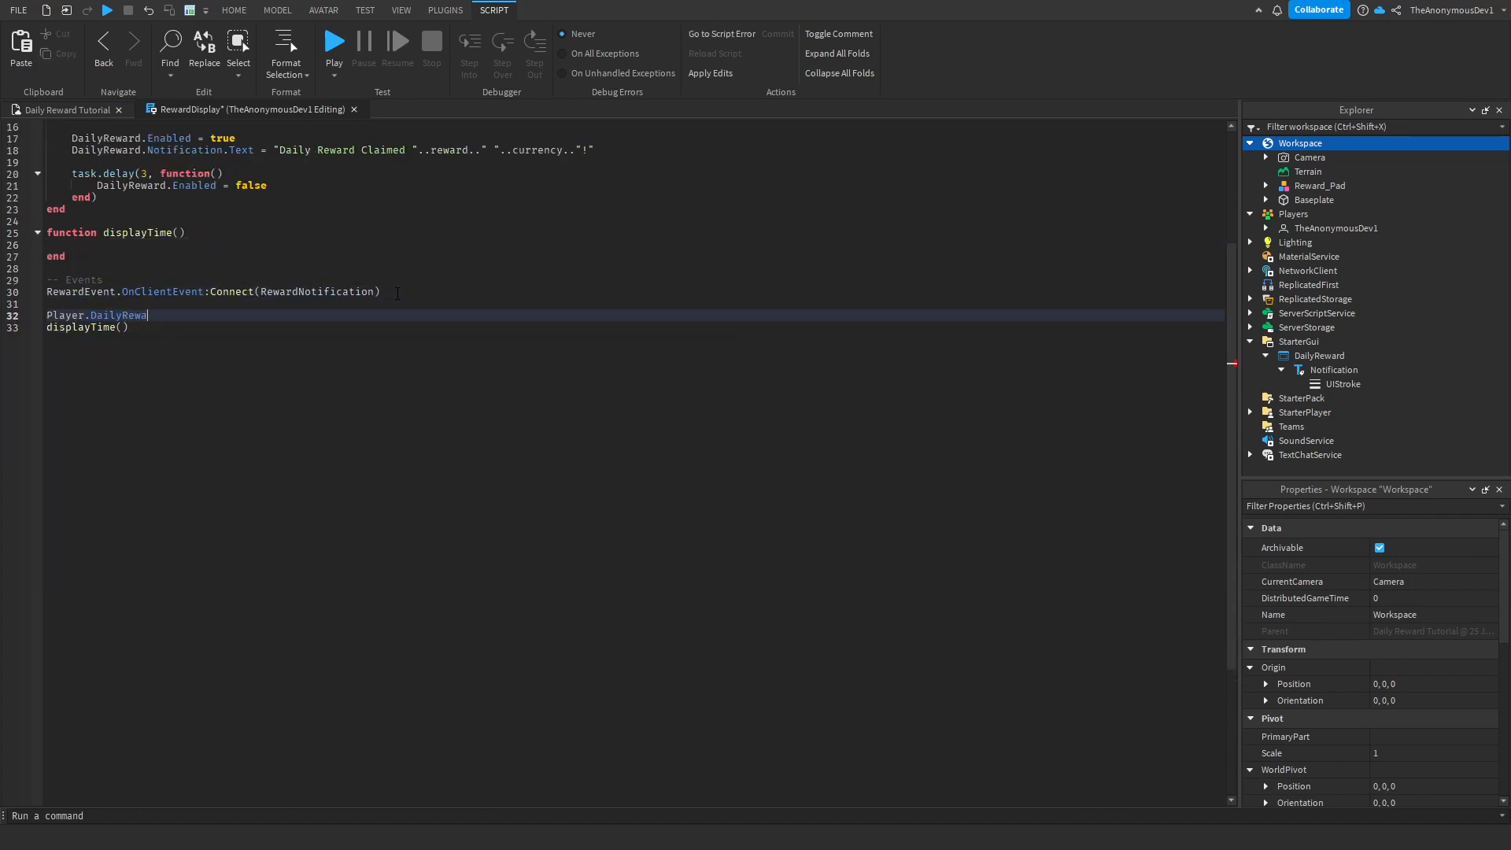
# - Connect DailyReward.Changed to displayTime, setting TimeRemaining.Text via formatTime, and return to the scene
pyautogui.write('.Changed:Connect(displayTime)')
pyautogui.write('task.wait(1')
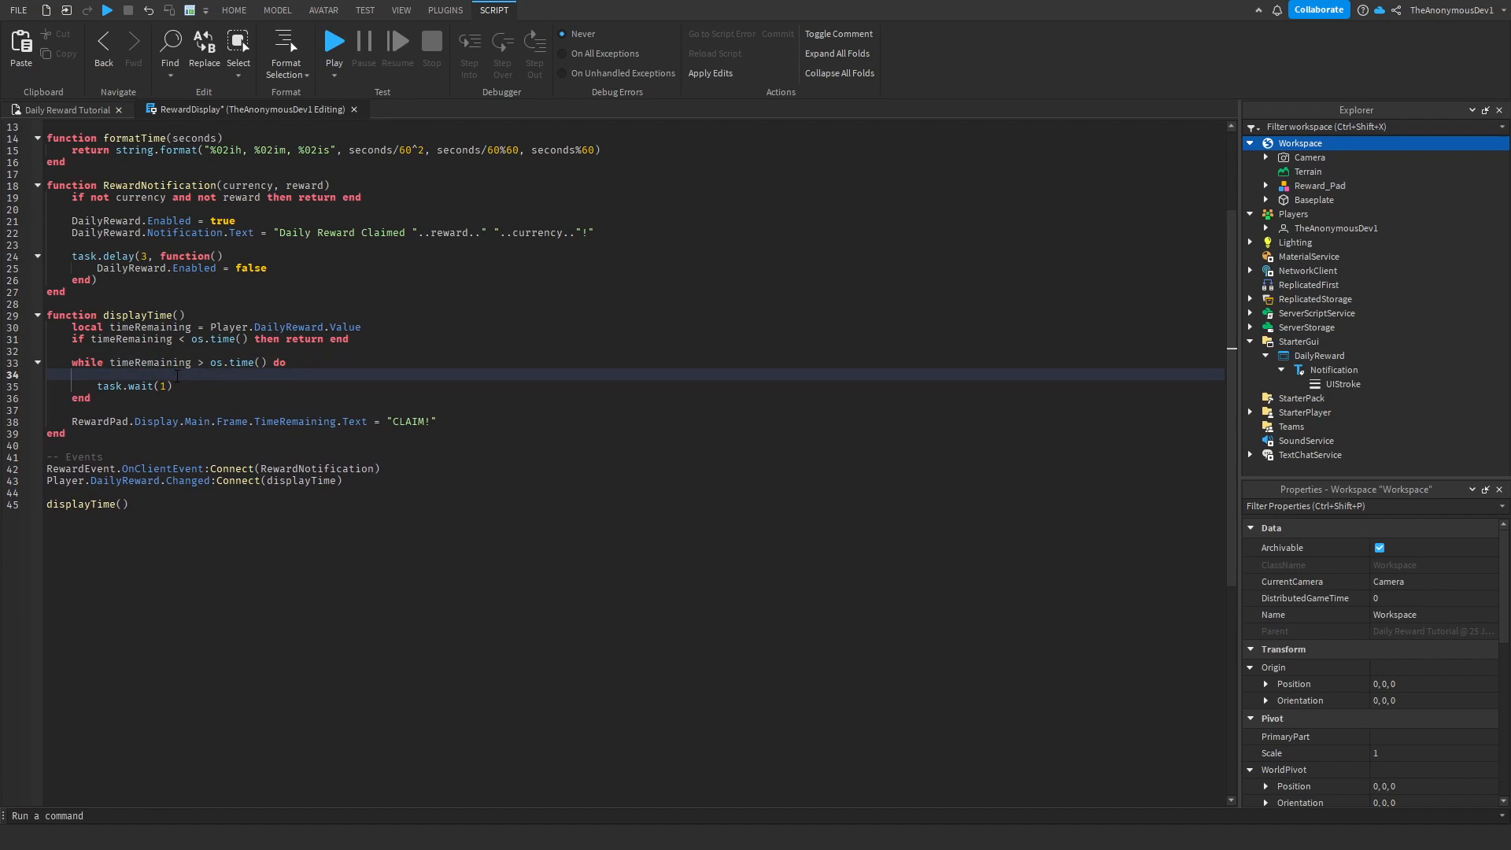
pyautogui.write('RewardPad.Display.Main.Frame.TimeRemaining.Text = formatTime(timeRemaining - os.time())')
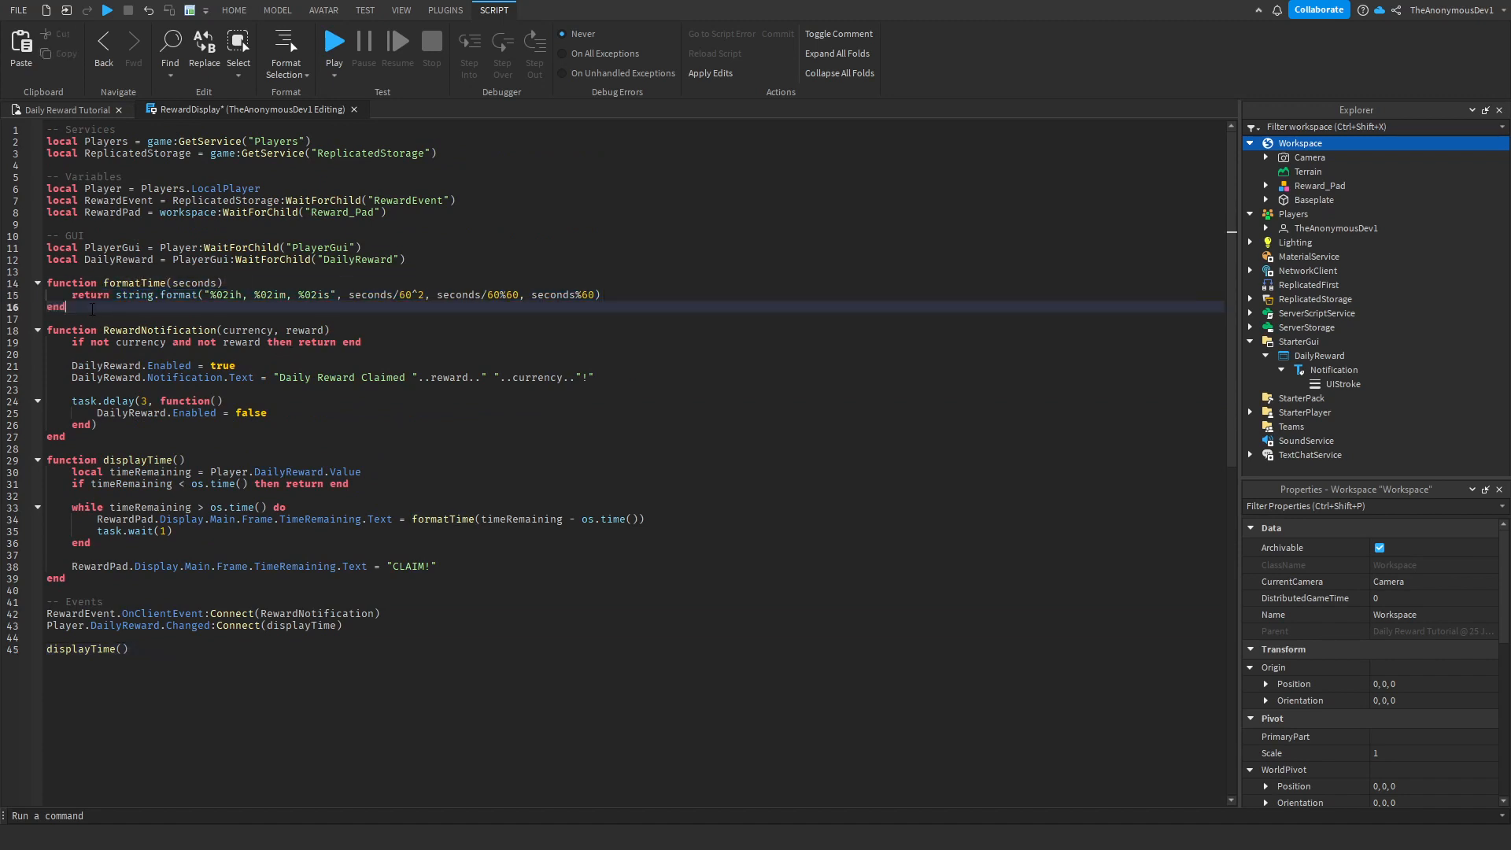
pyautogui.doubleClick(55, 306)
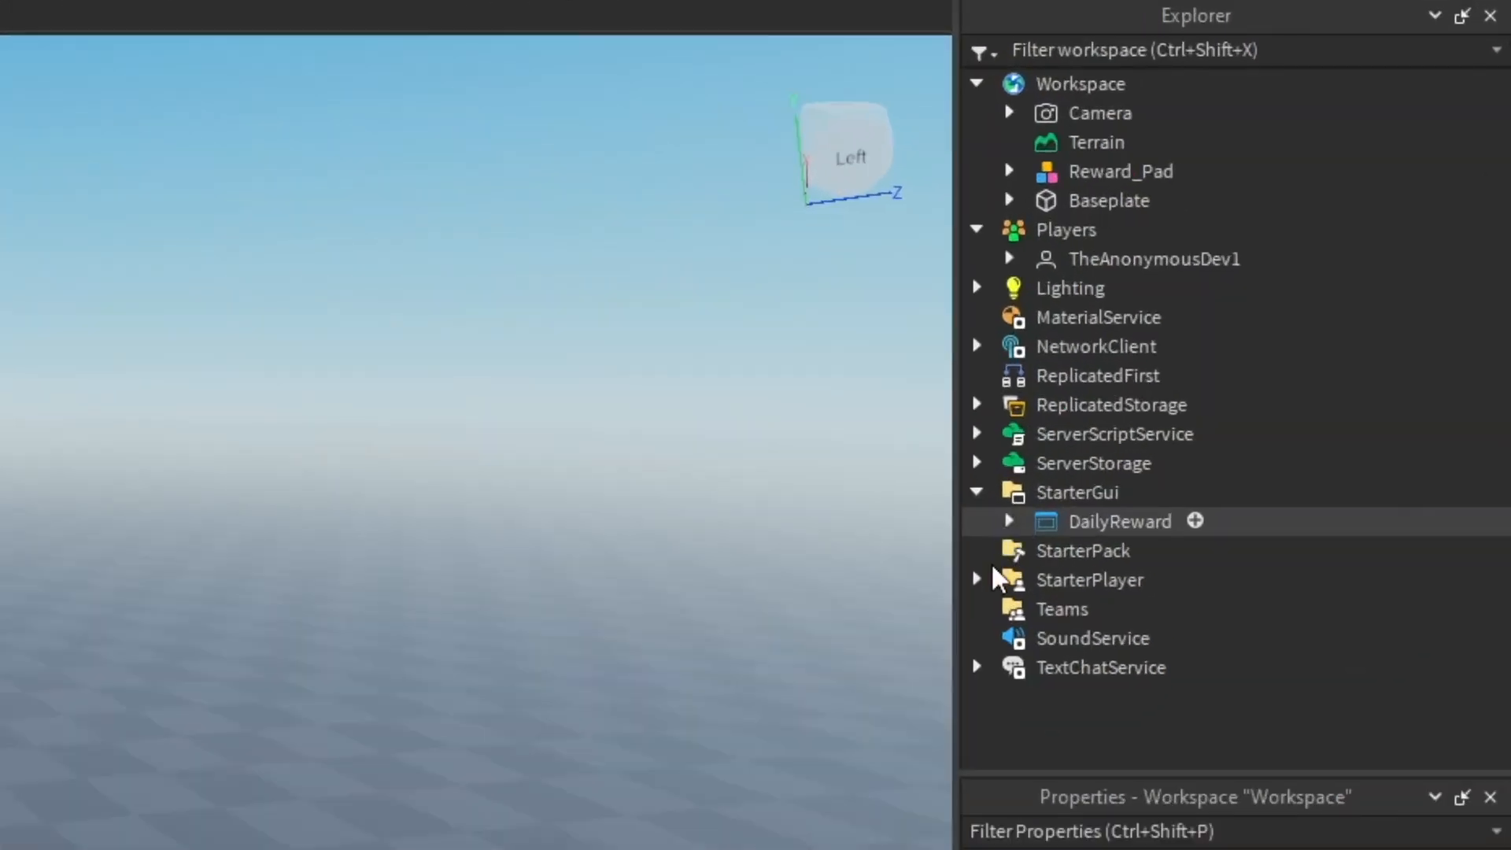
# - Expand StarterPlayerScripts and ReplicatedStorage in Explorer to review RewardDisplay and RewardEvent
pyautogui.click(976, 579)
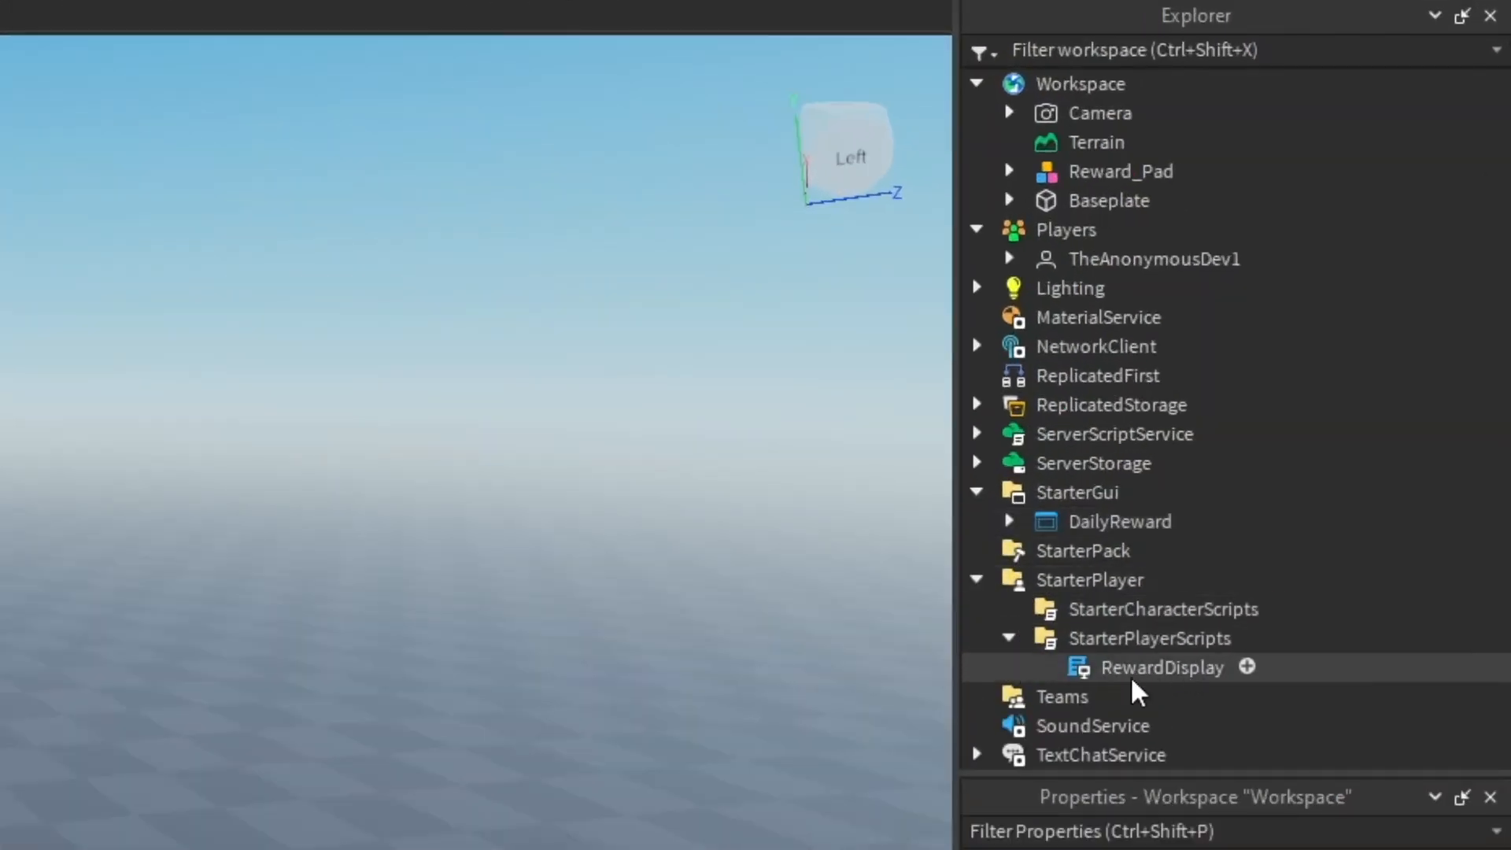
pyautogui.click(1119, 521)
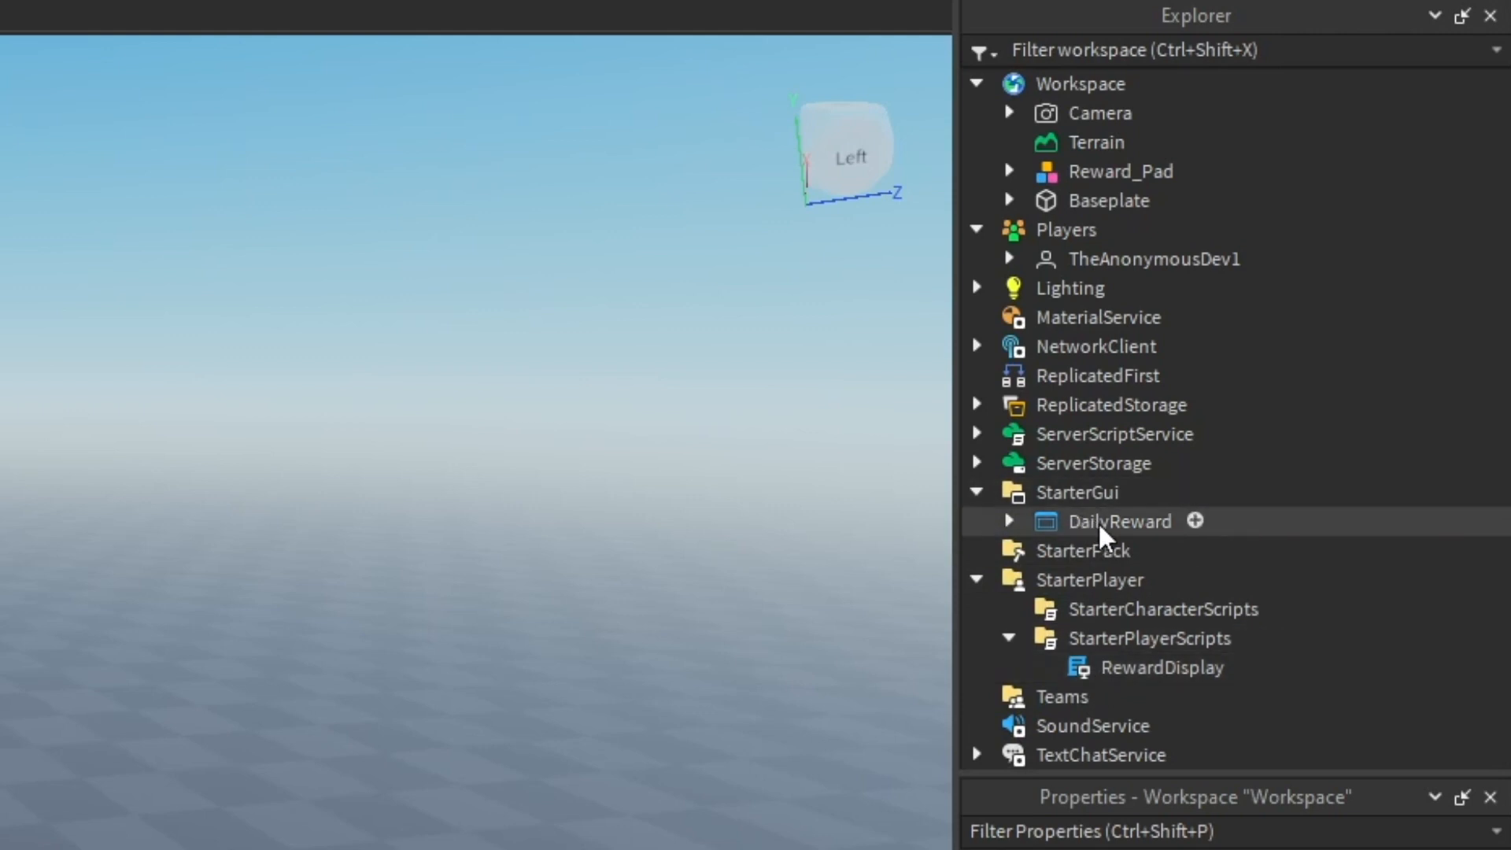
pyautogui.click(976, 404)
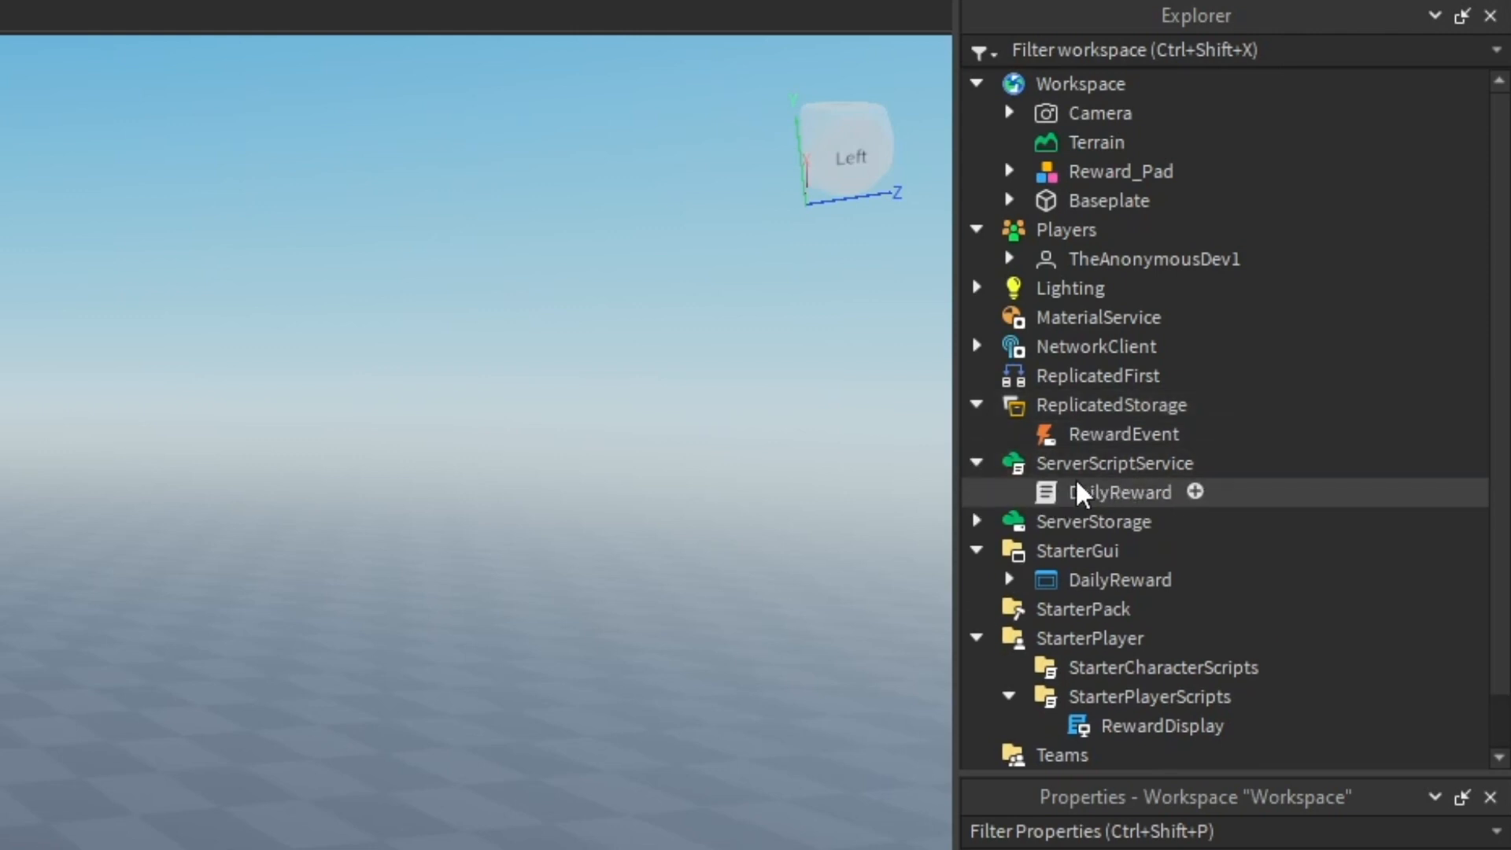
pyautogui.click(1121, 170)
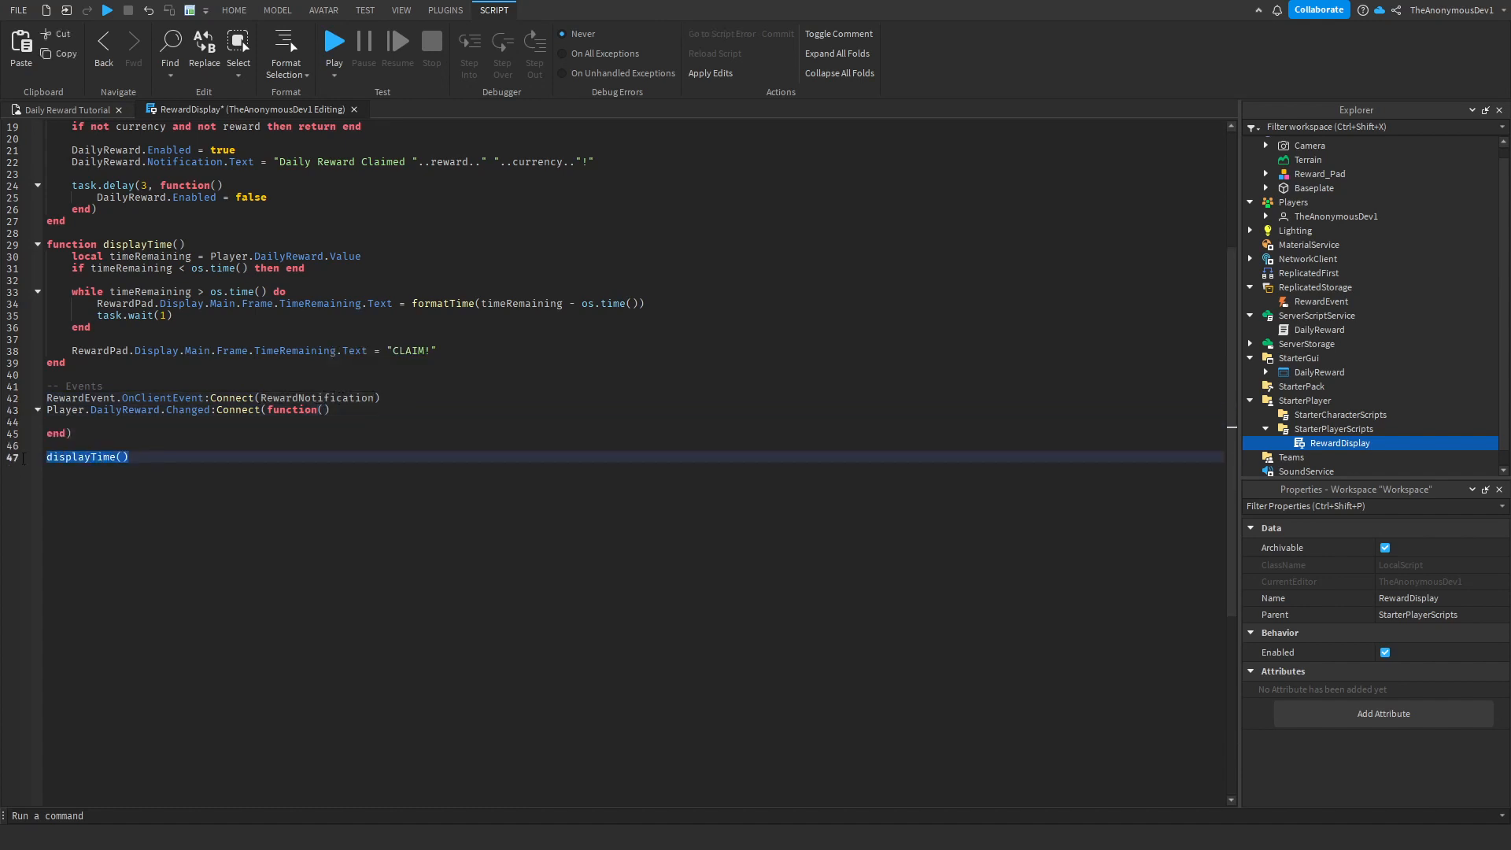
# - Wrap the DailyReward Changed connection in an anonymous function that calls displayTime()
pyautogui.write('displayTime()')
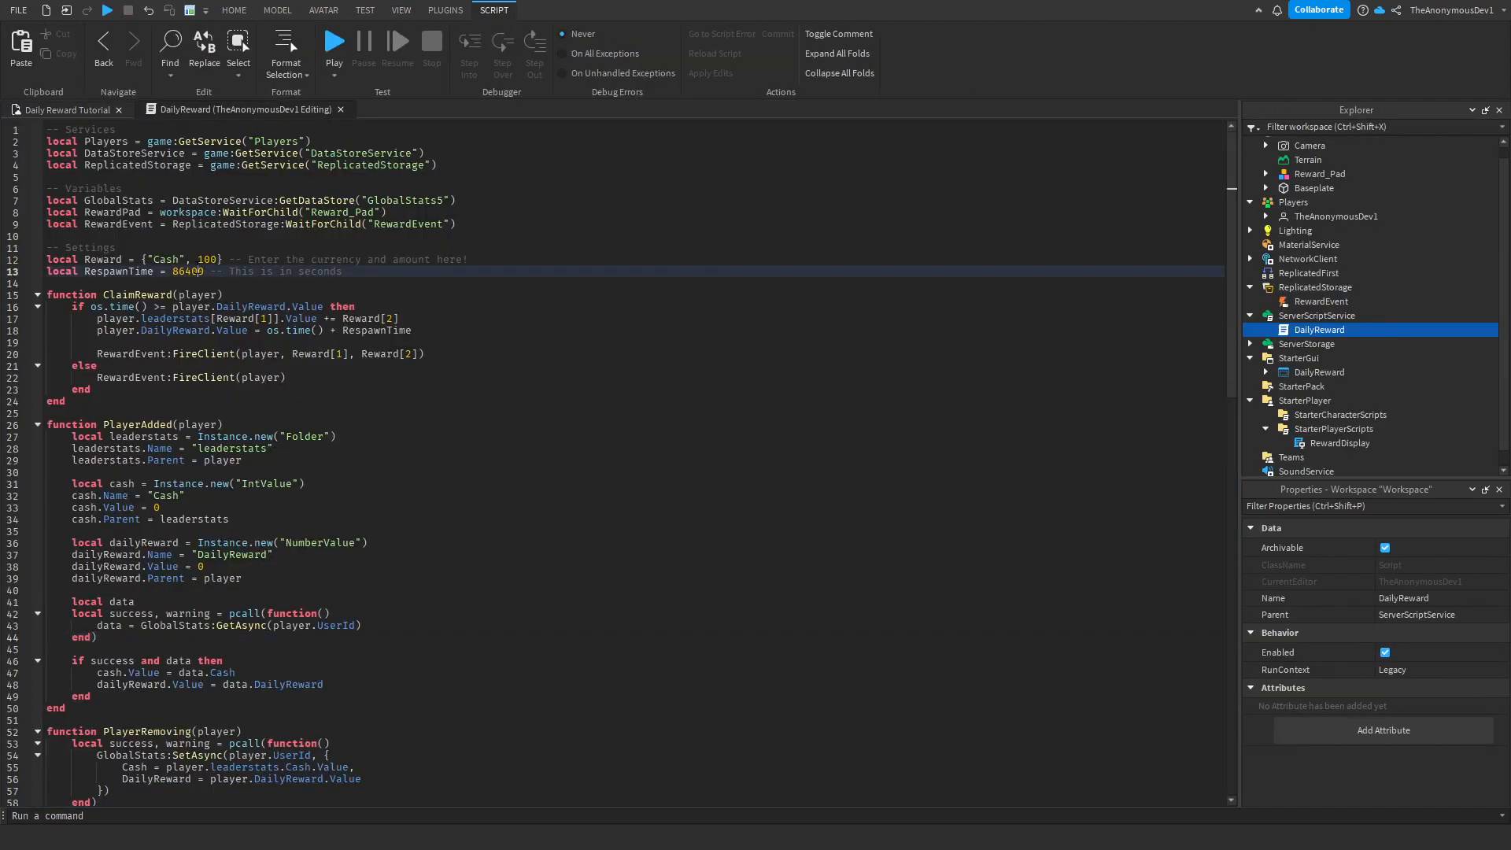
# - Set the DailyReward script's RespawnTime to 10 seconds for testing with the GlobalStats5 datastore
pyautogui.write('10')
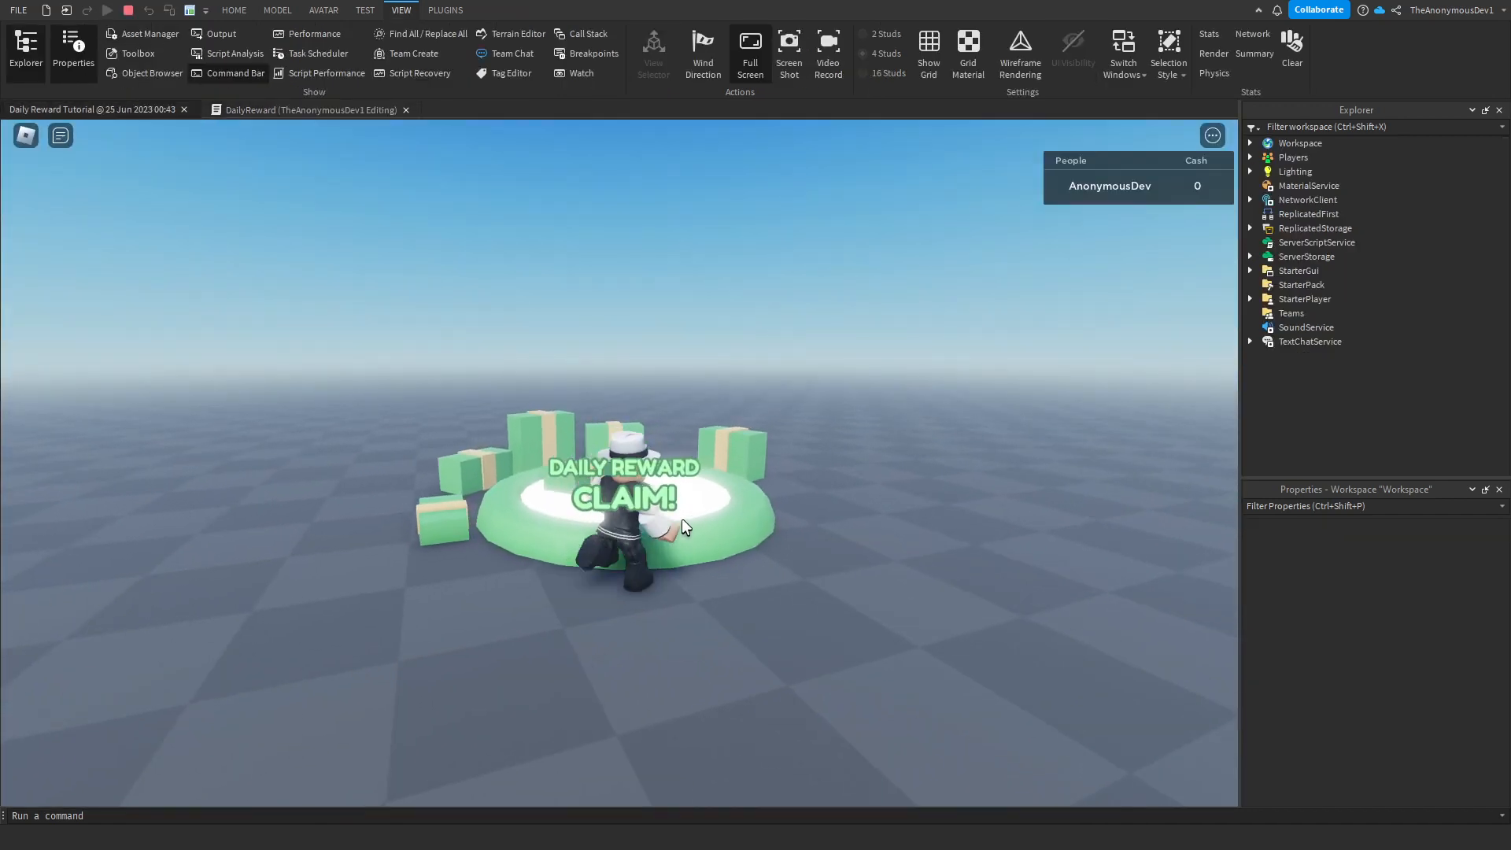
# - Start the playtest and walk onto the reward pad to claim 100 Cash and begin the countdown
pyautogui.click(623, 498)
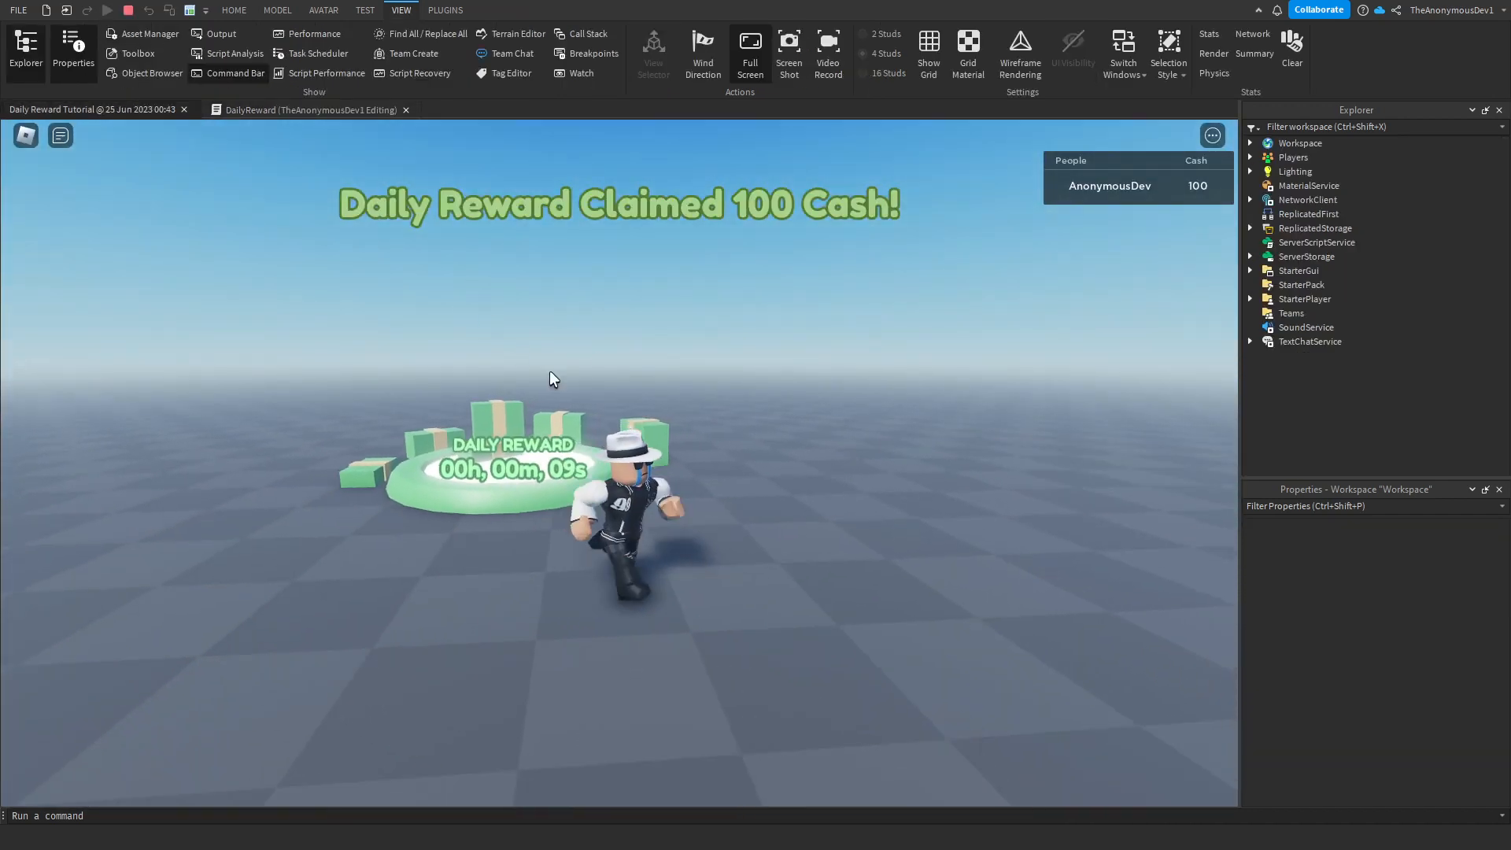